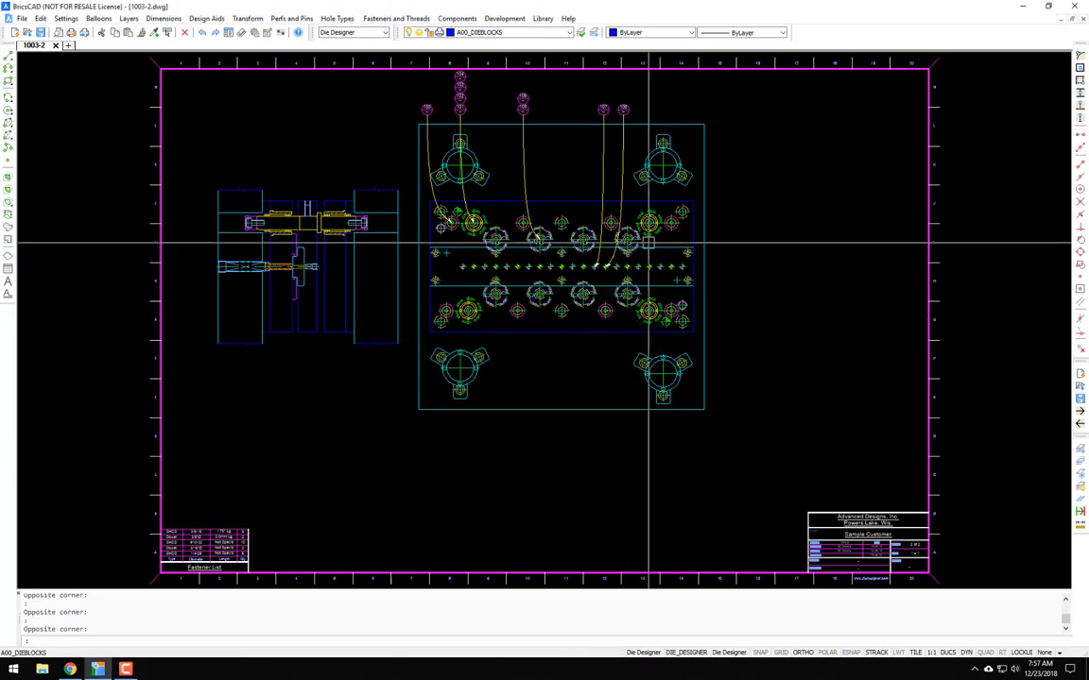
pyautogui.moveTo(514, 136)
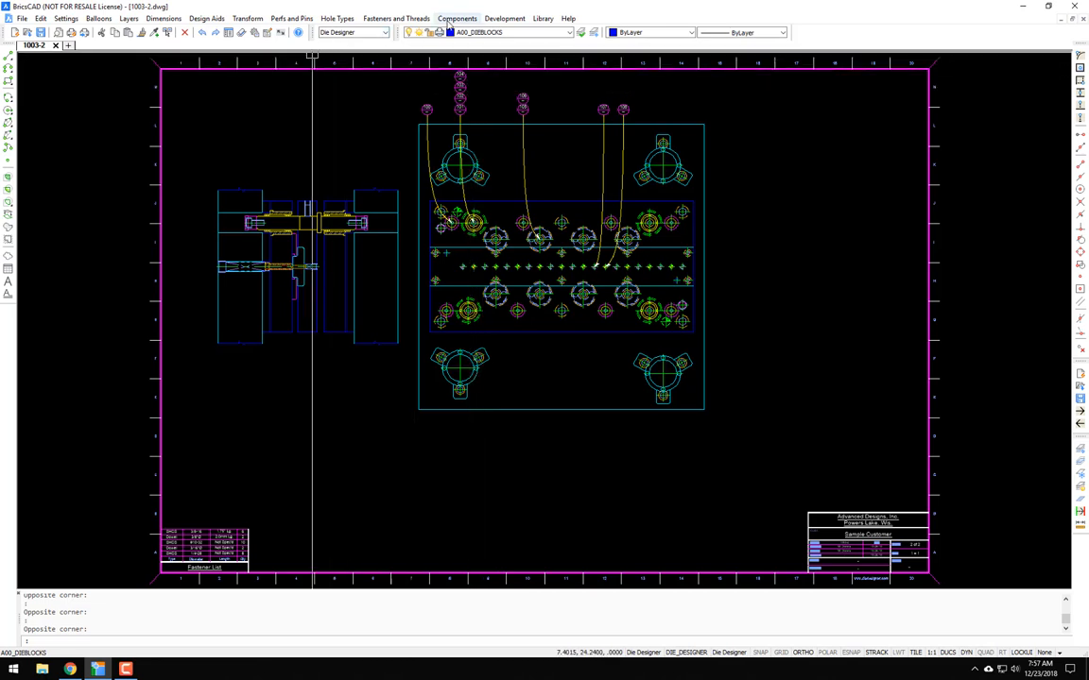
# - Bring up the Components menu of insertable stock die parts
pyautogui.click(457, 18)
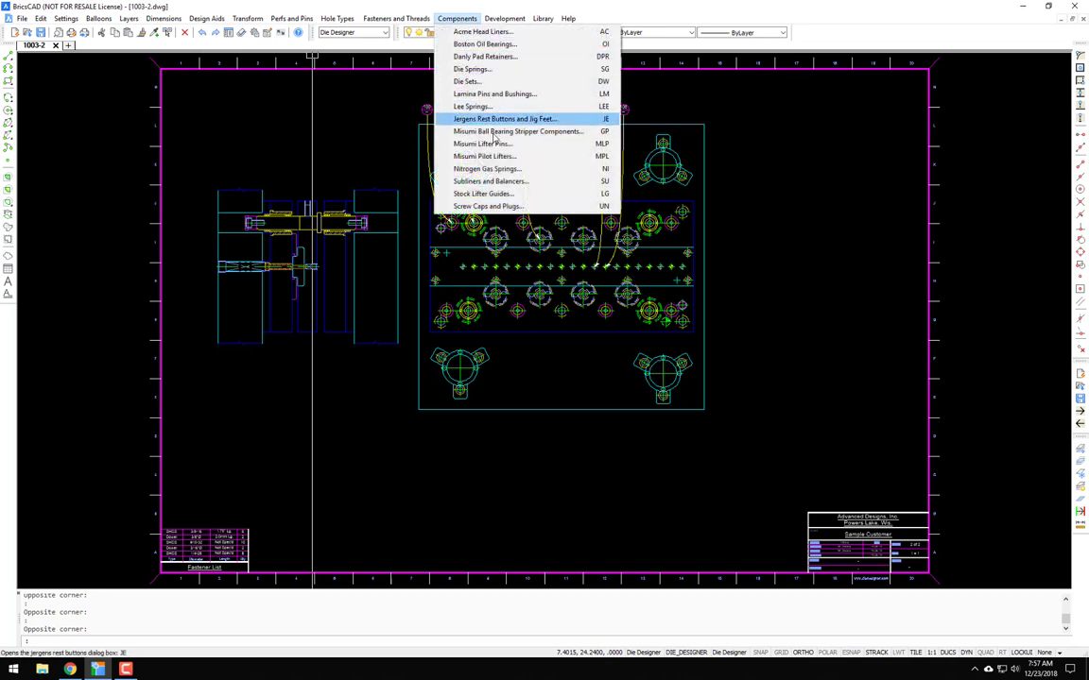
pyautogui.moveTo(488, 169)
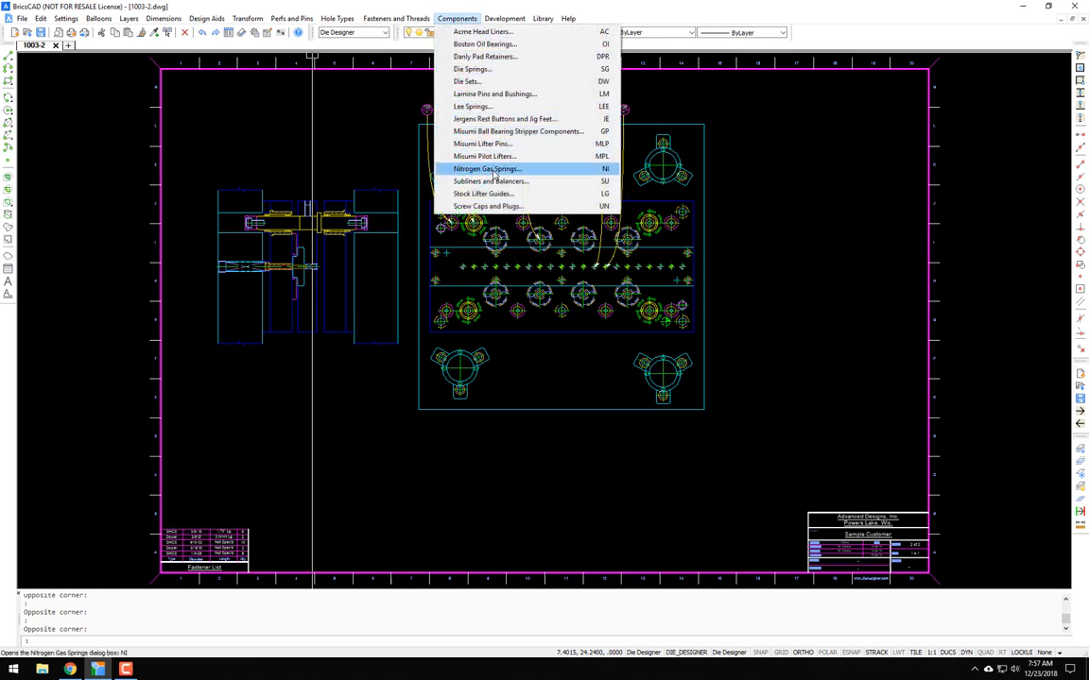
pyautogui.moveTo(541, 174)
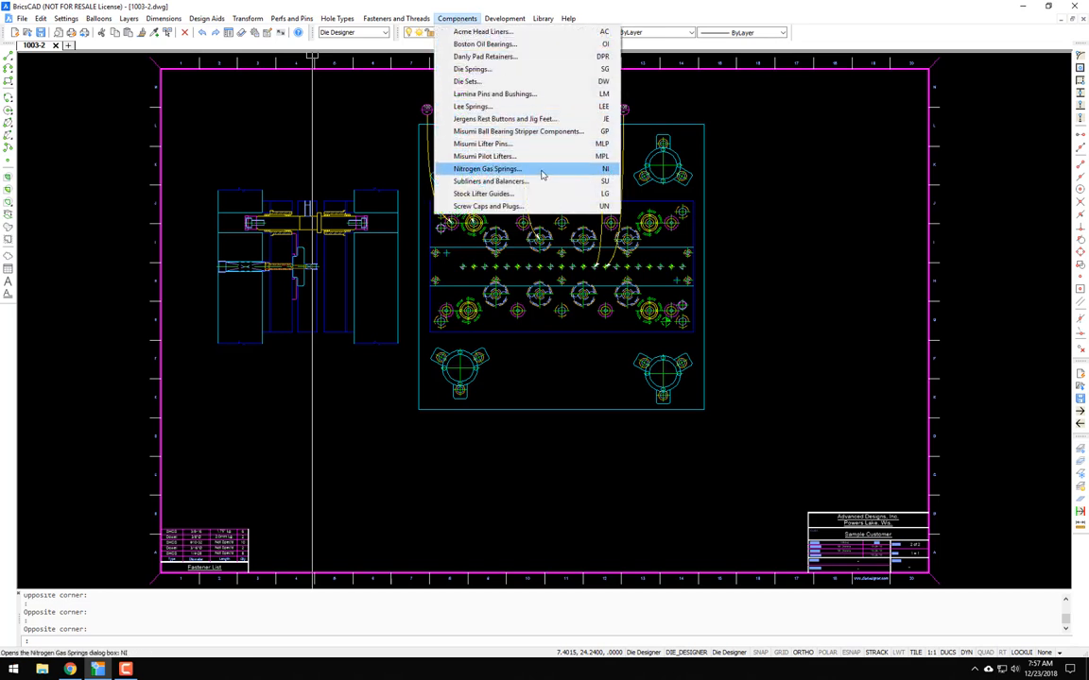
# - Choose the Hyson vendor, spring series, cylinder diameter and stroke length for the gas spring
pyautogui.click(484, 168)
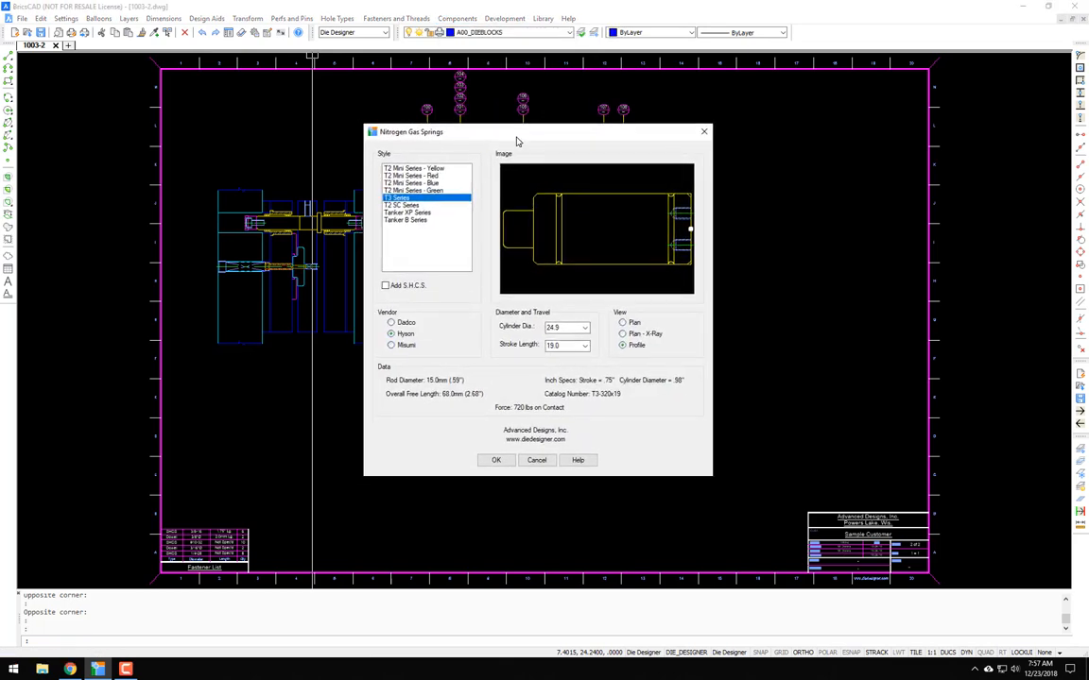
pyautogui.moveTo(507, 139)
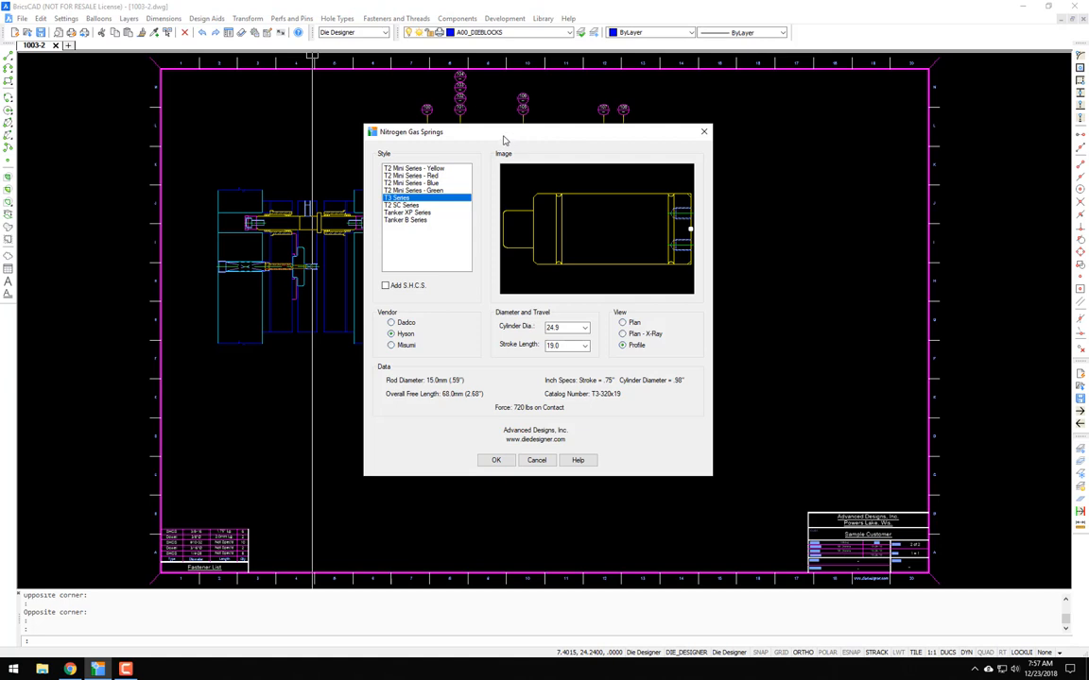
pyautogui.moveTo(514, 140)
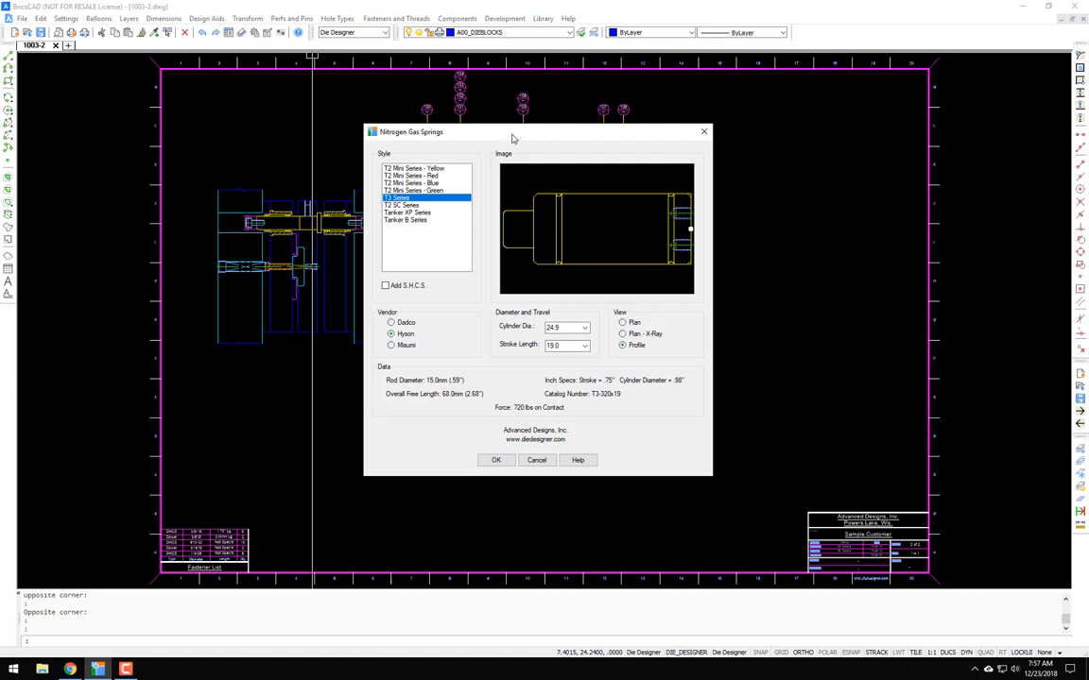
pyautogui.moveTo(514, 133); pyautogui.dragTo(492, 121)
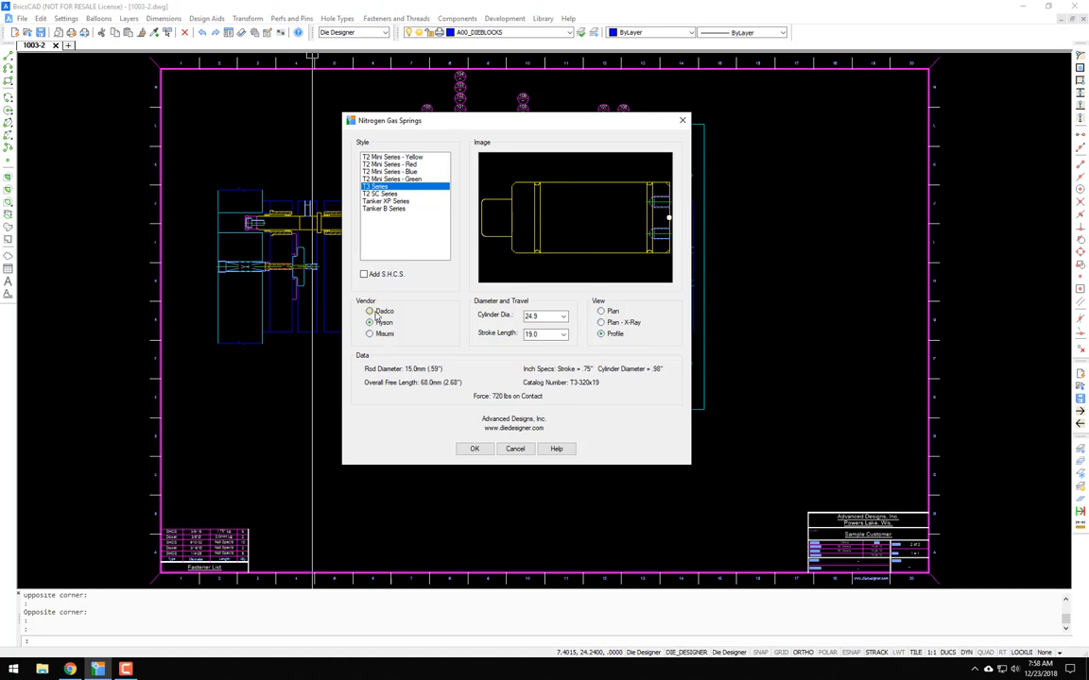
pyautogui.click(370, 321)
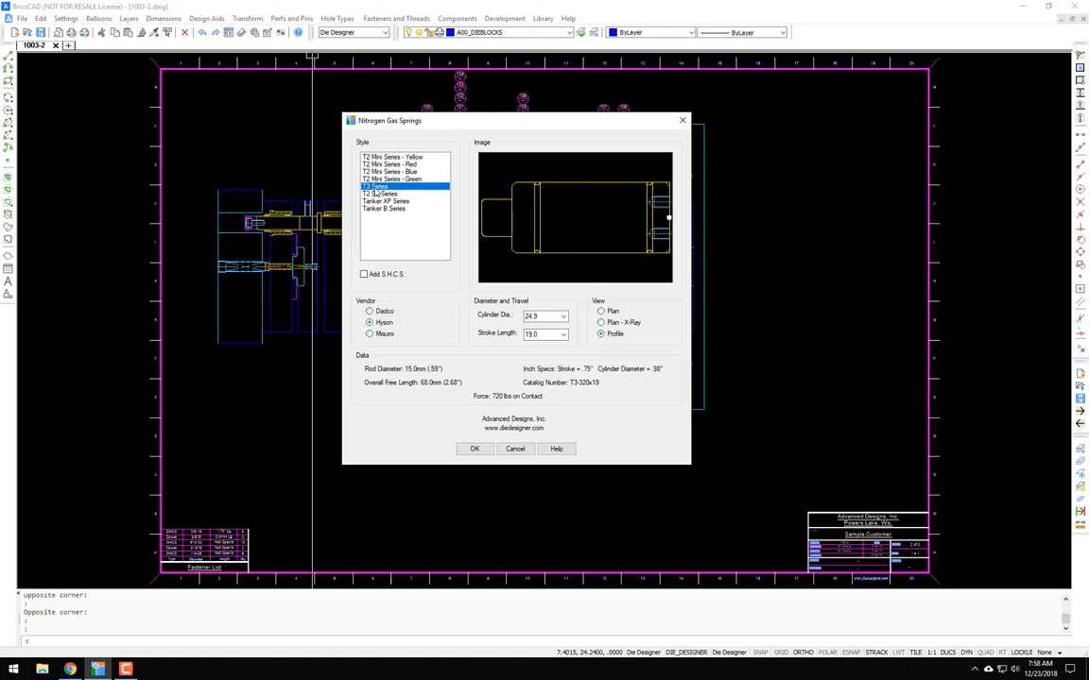
pyautogui.click(378, 185)
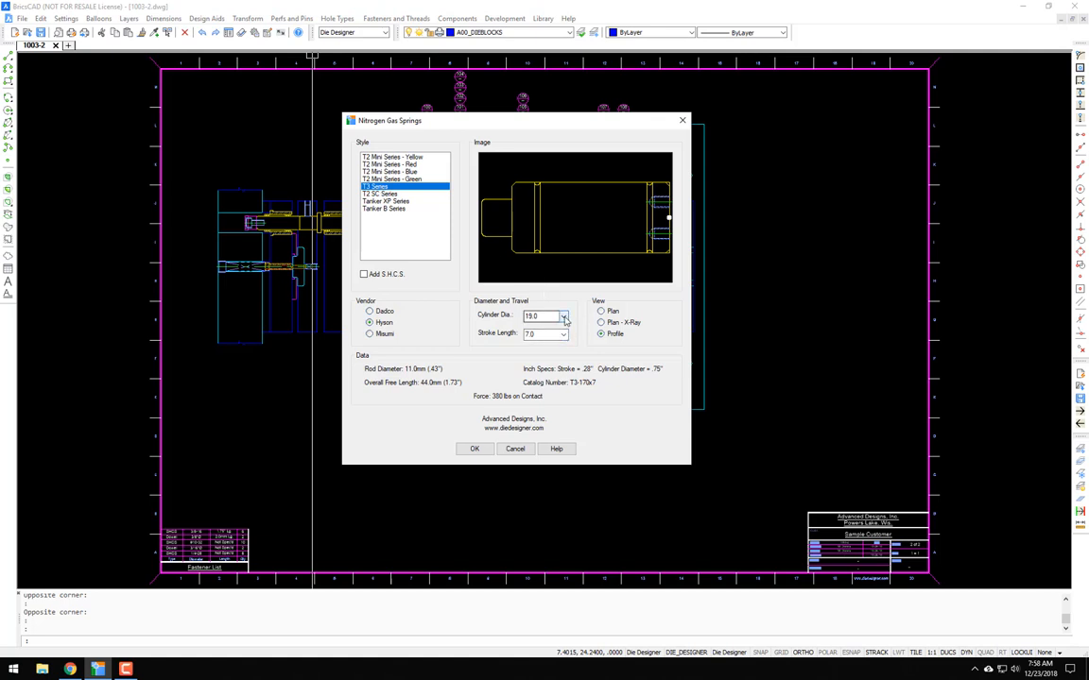
pyautogui.click(563, 316)
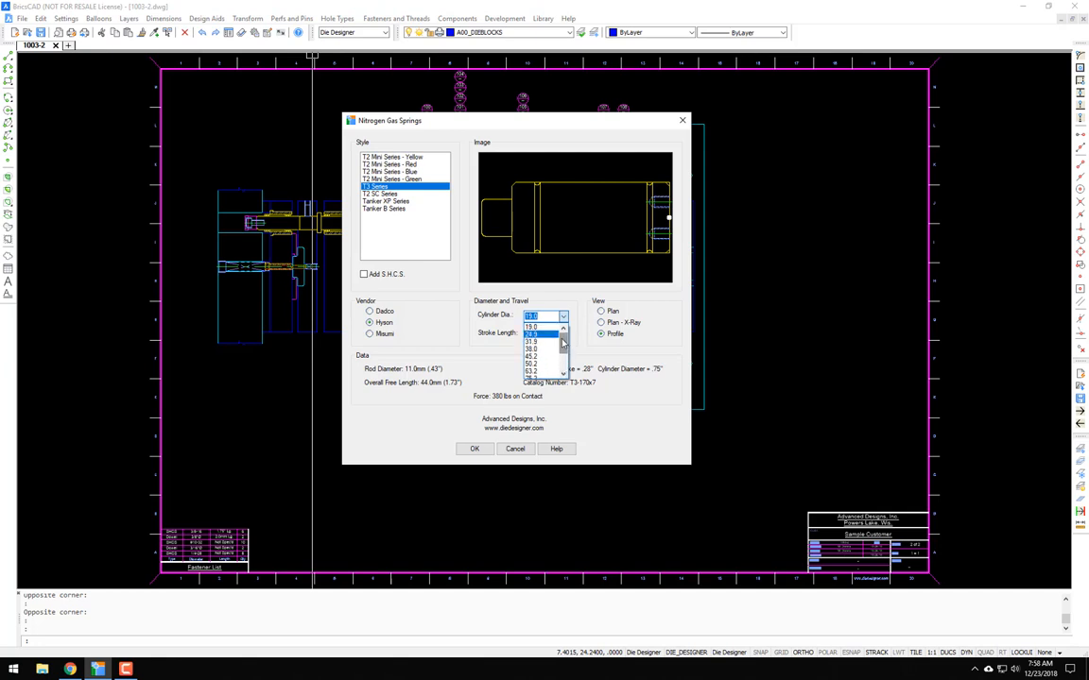
pyautogui.click(537, 336)
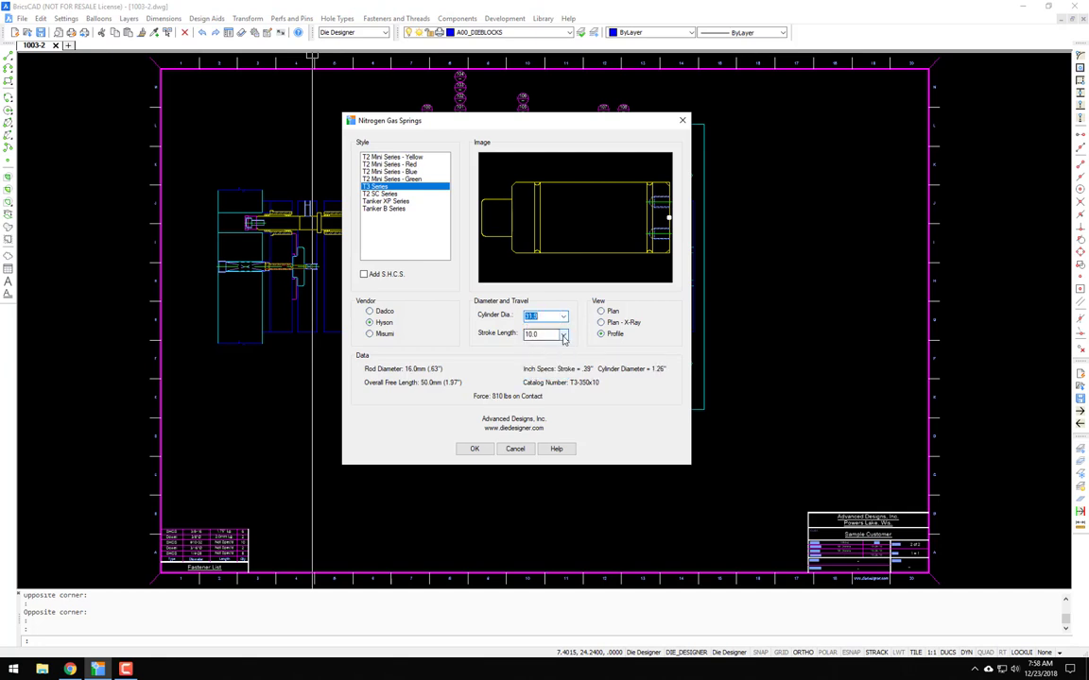
pyautogui.click(563, 335)
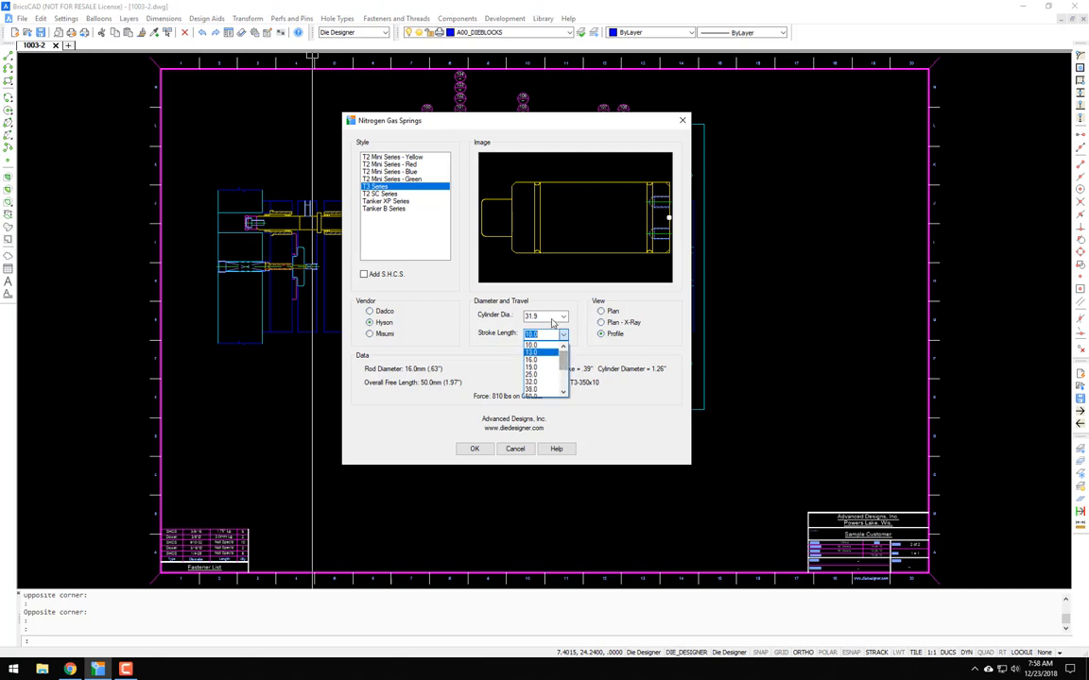
pyautogui.click(533, 351)
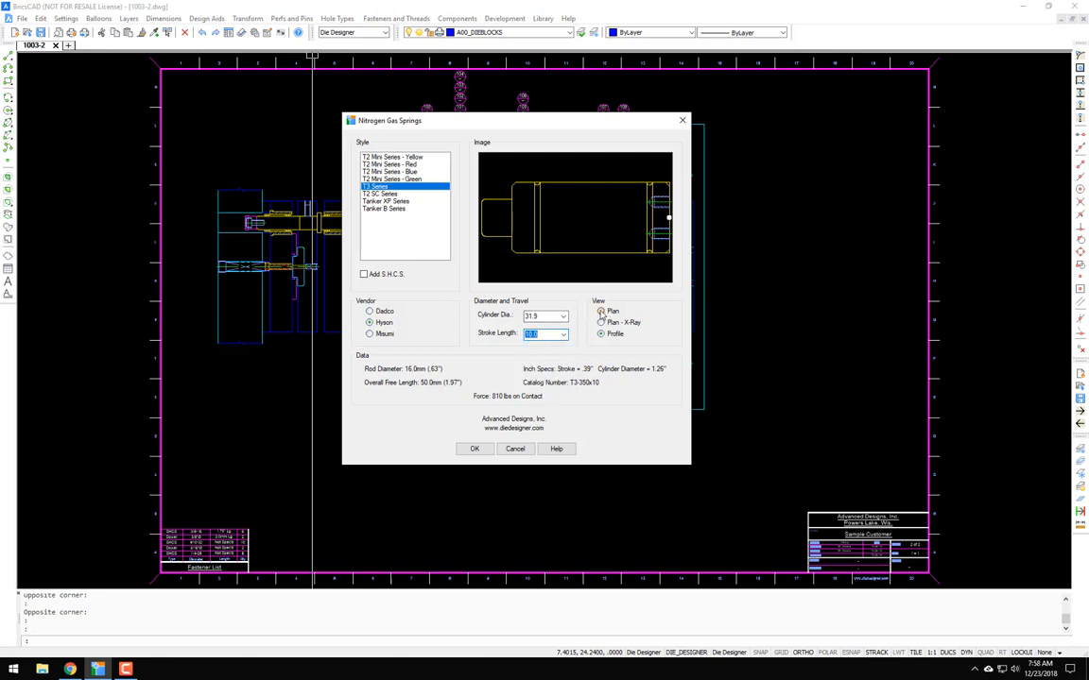
# - Set the spring to insert in plan view and leave the cap screws (S.H.C.S.) excluded
pyautogui.click(601, 321)
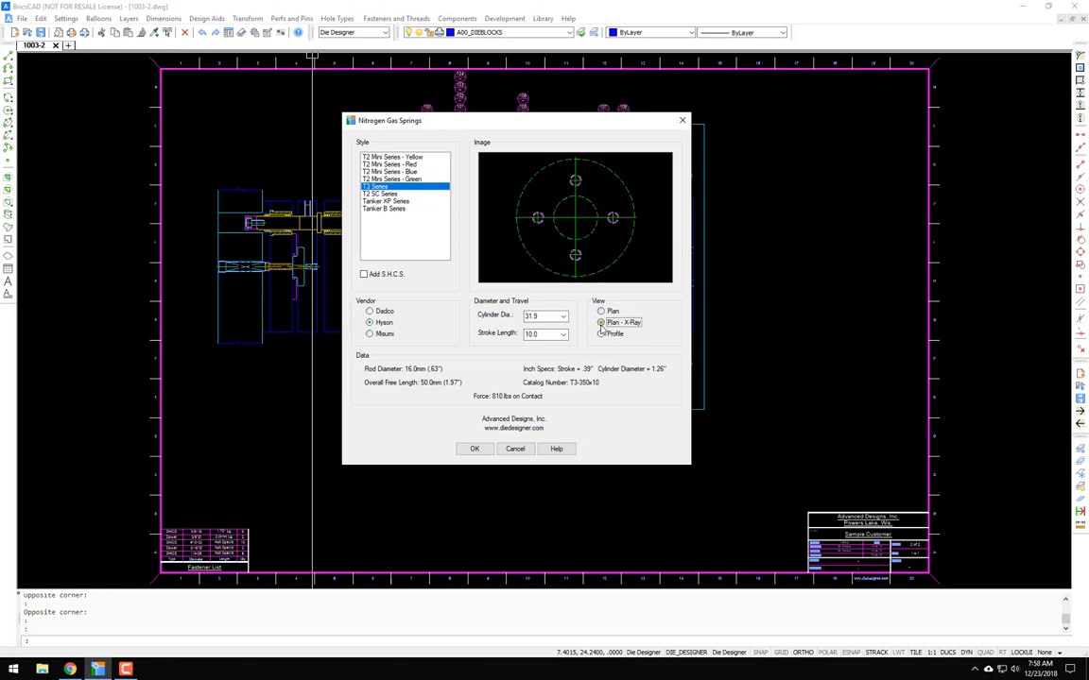
pyautogui.click(601, 333)
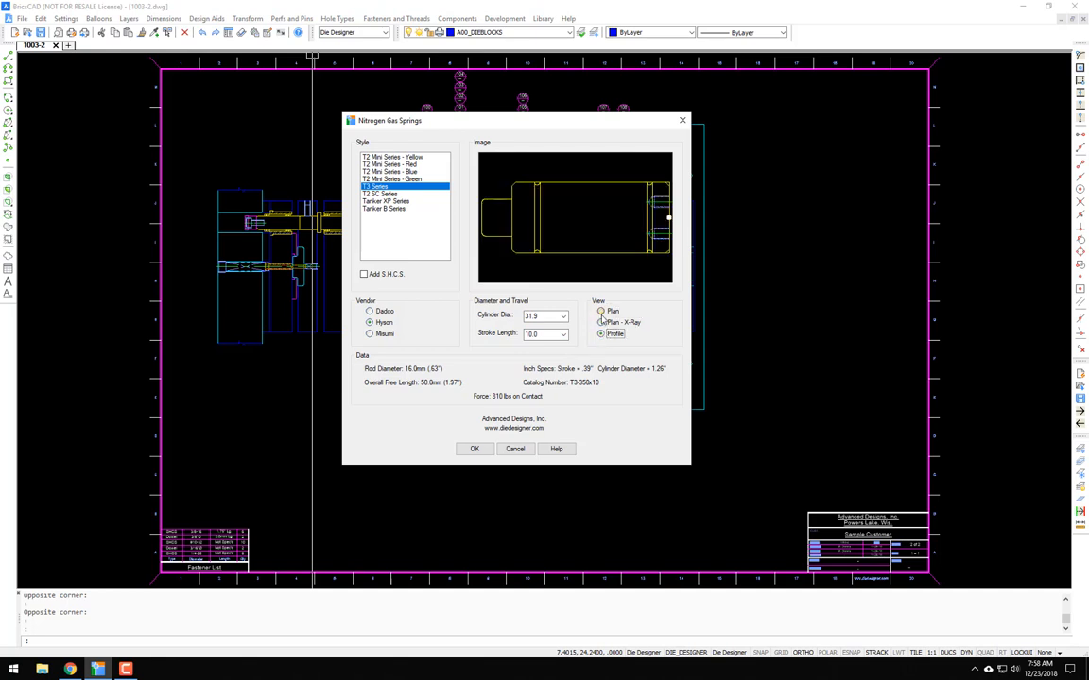
pyautogui.click(601, 310)
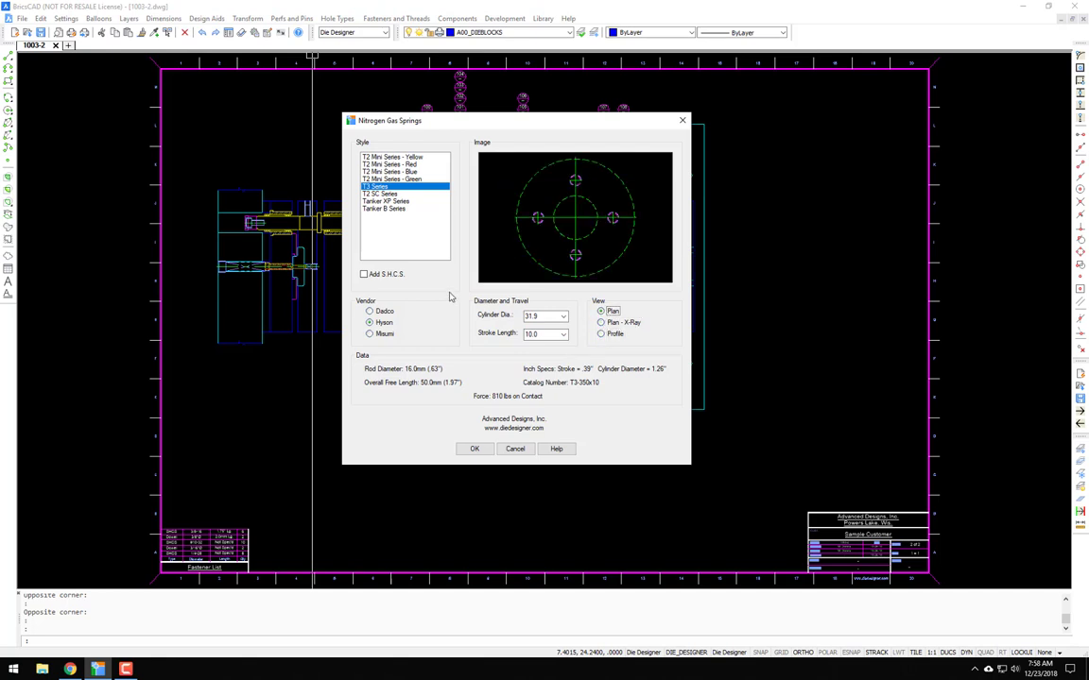
pyautogui.click(362, 274)
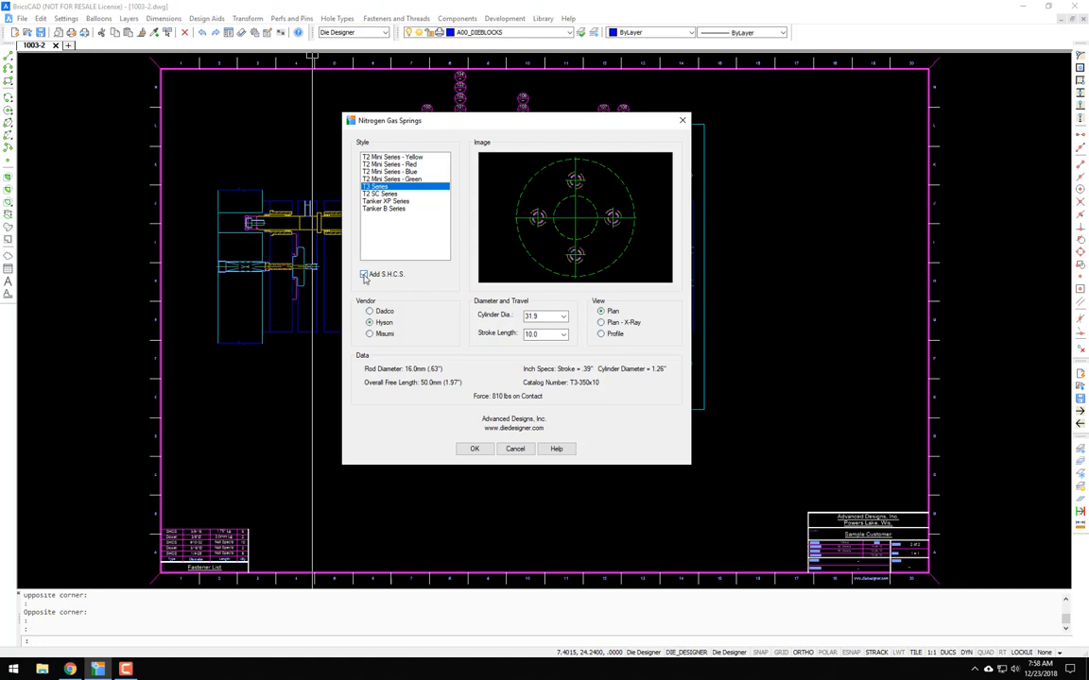
pyautogui.click(363, 276)
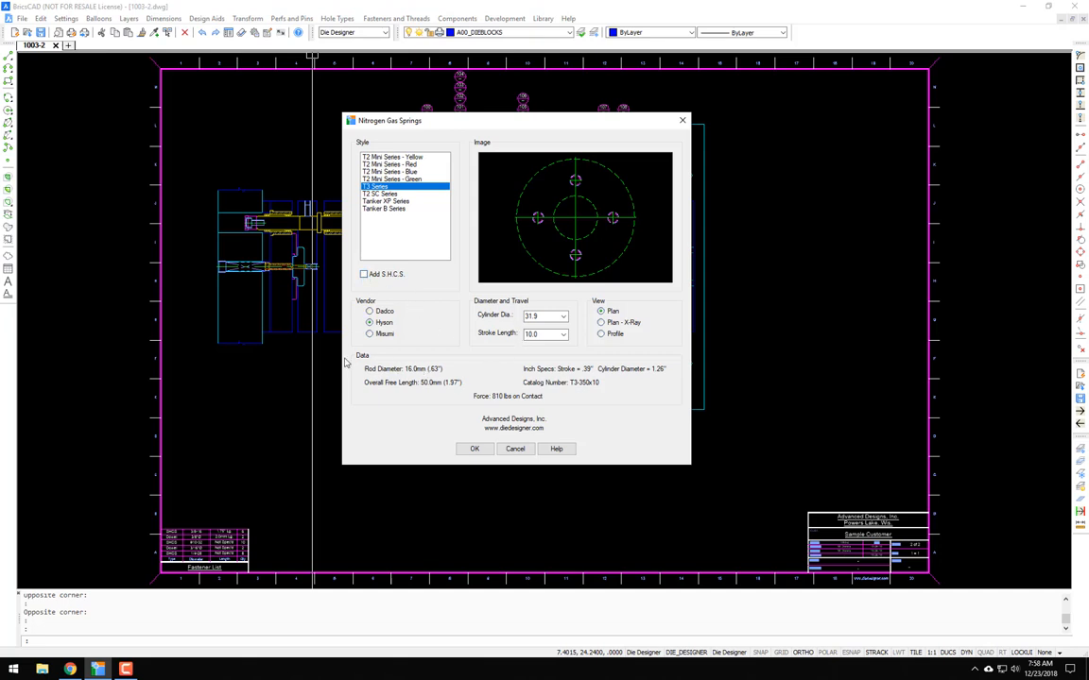
pyautogui.moveTo(412, 404)
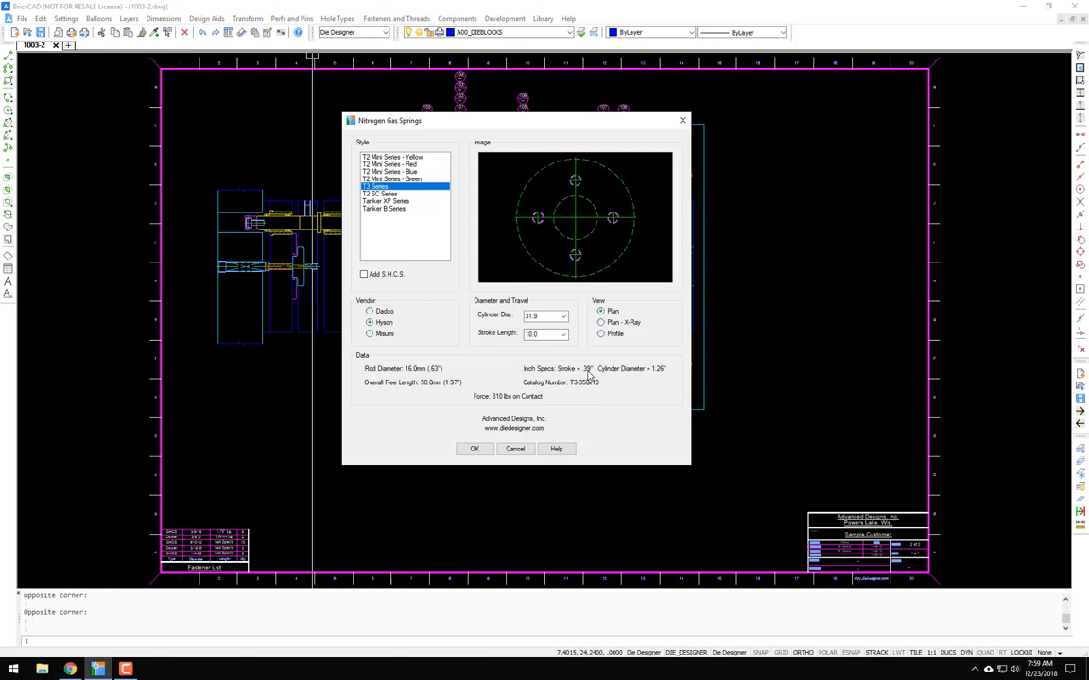
pyautogui.moveTo(635, 378)
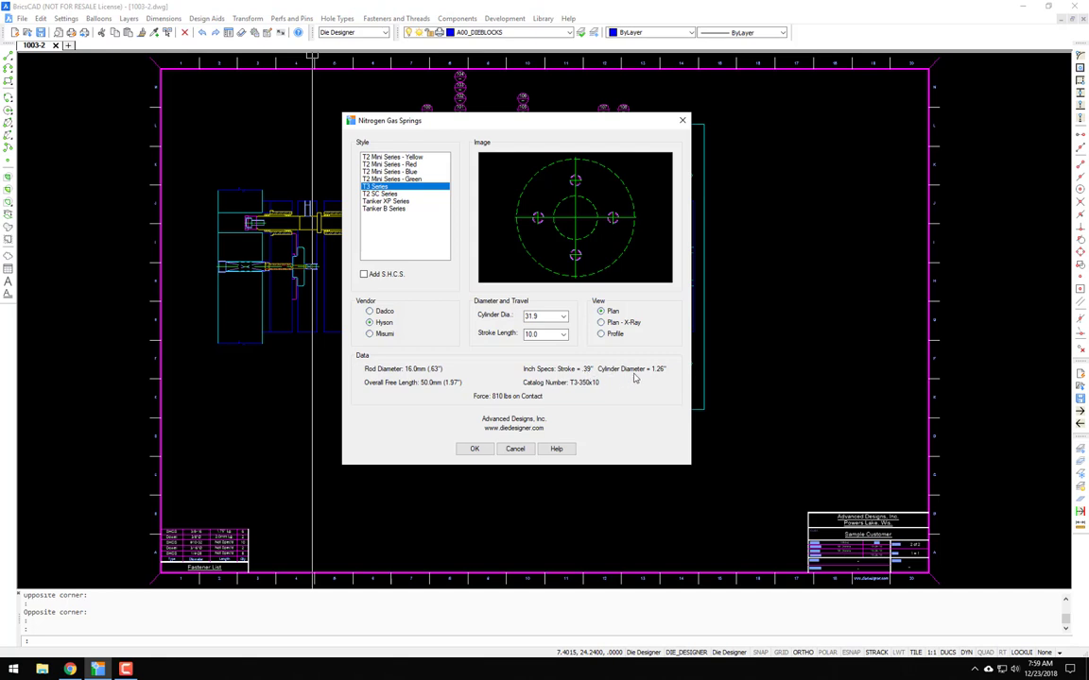
pyautogui.moveTo(559, 389)
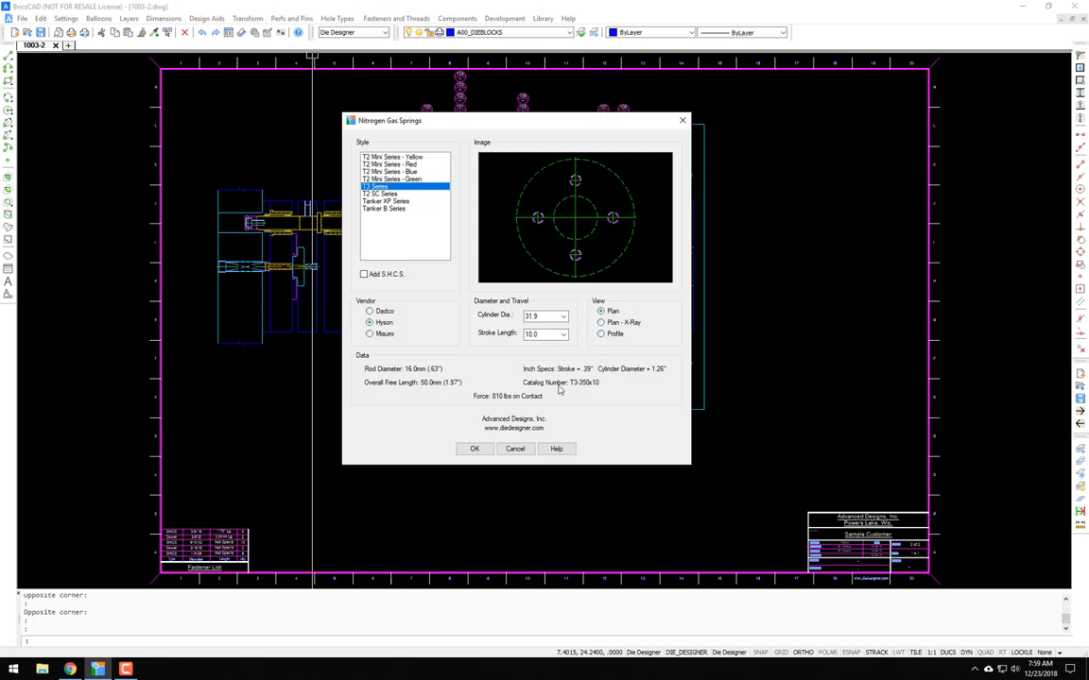
pyautogui.moveTo(499, 401)
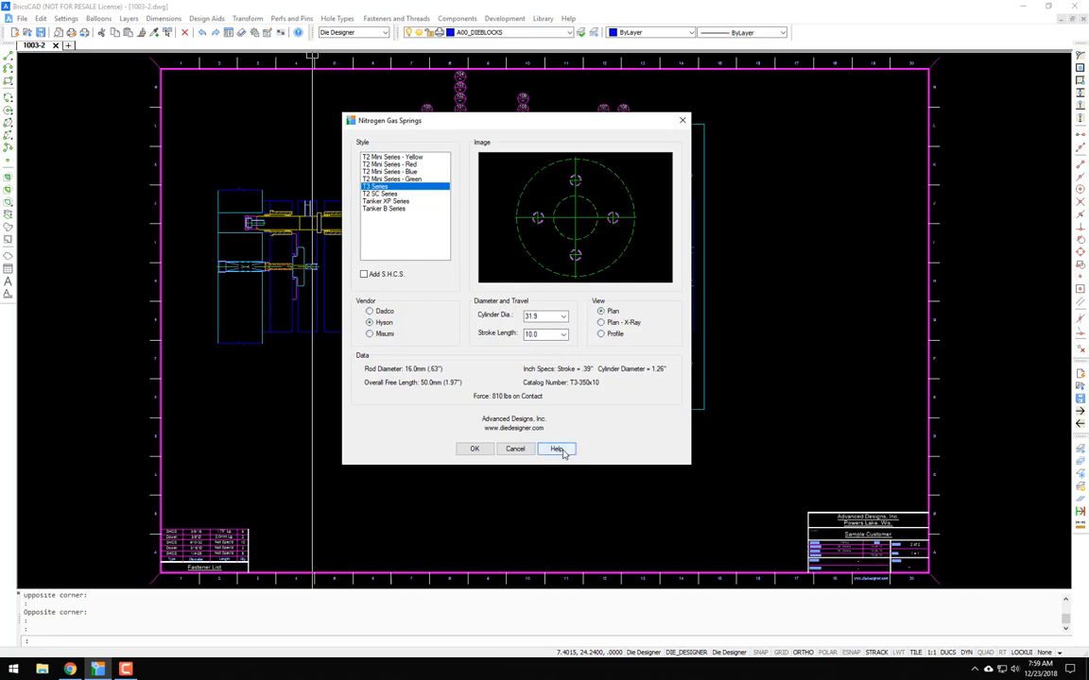
# - Show the help page for the Nitrogen Gas Springs command
pyautogui.click(555, 449)
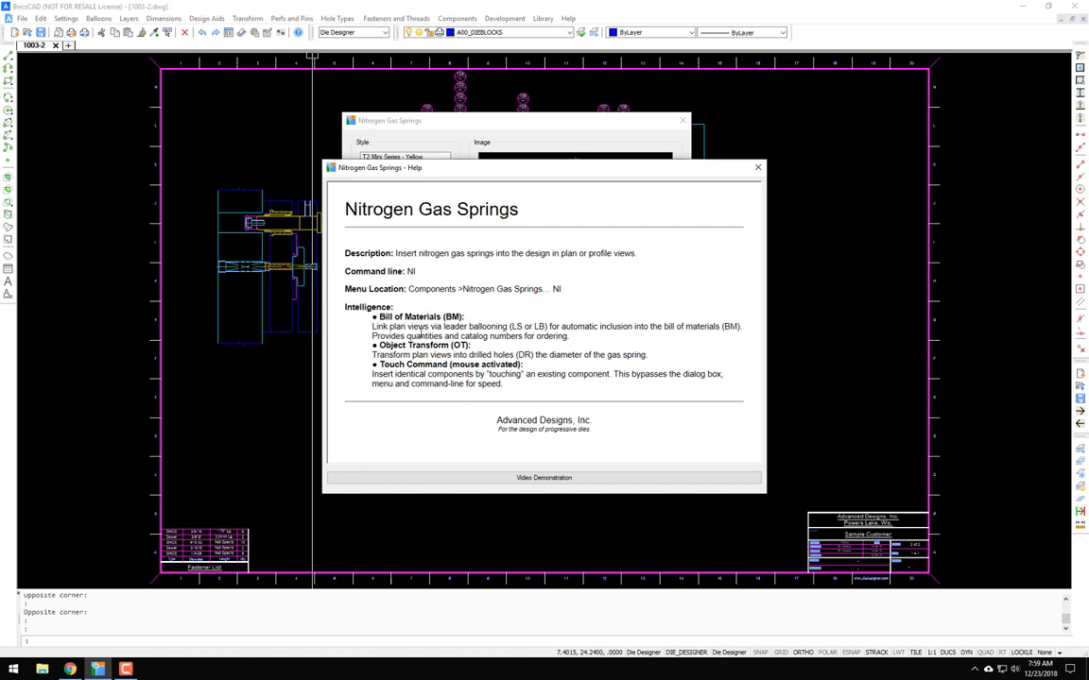
pyautogui.moveTo(413, 365)
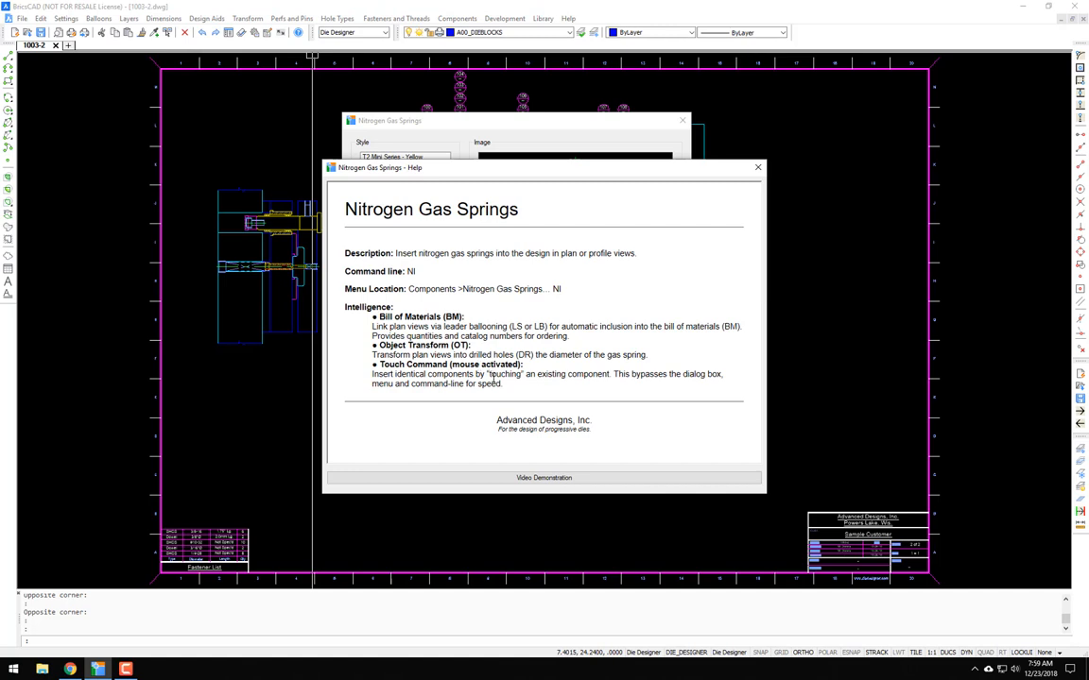
pyautogui.moveTo(552, 450)
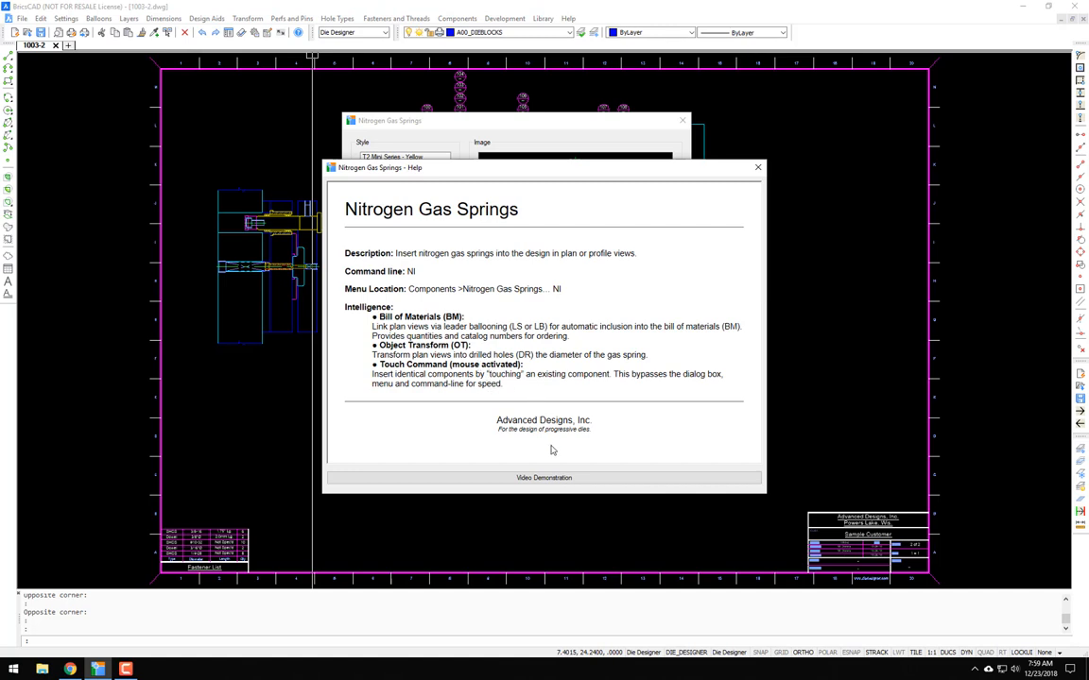
pyautogui.moveTo(593, 450)
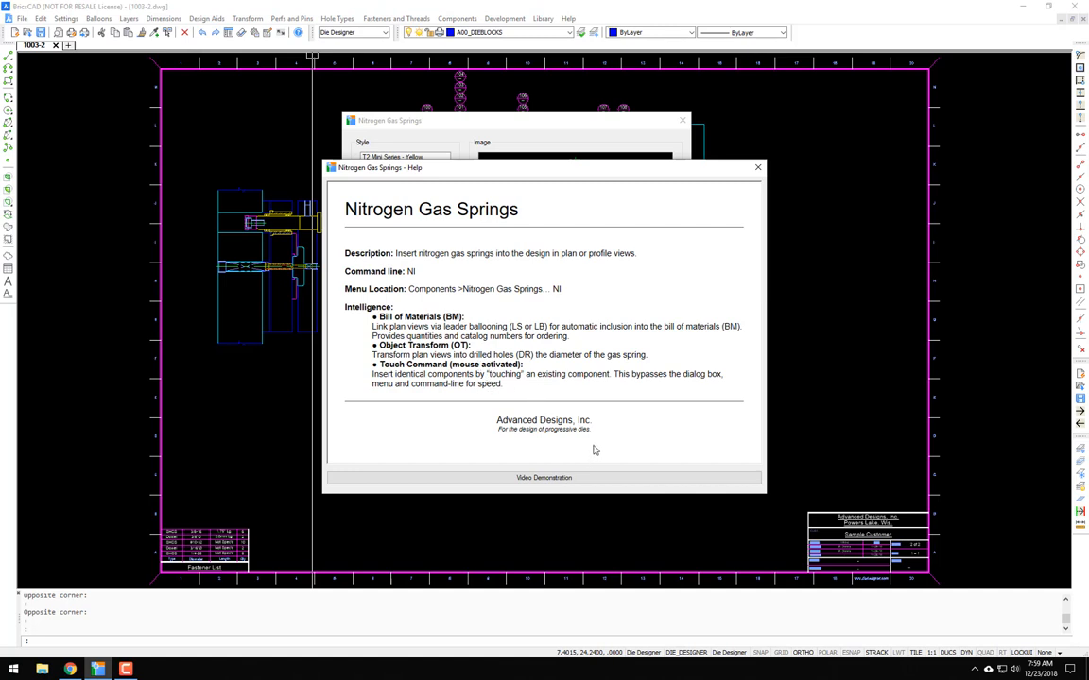
pyautogui.moveTo(578, 454)
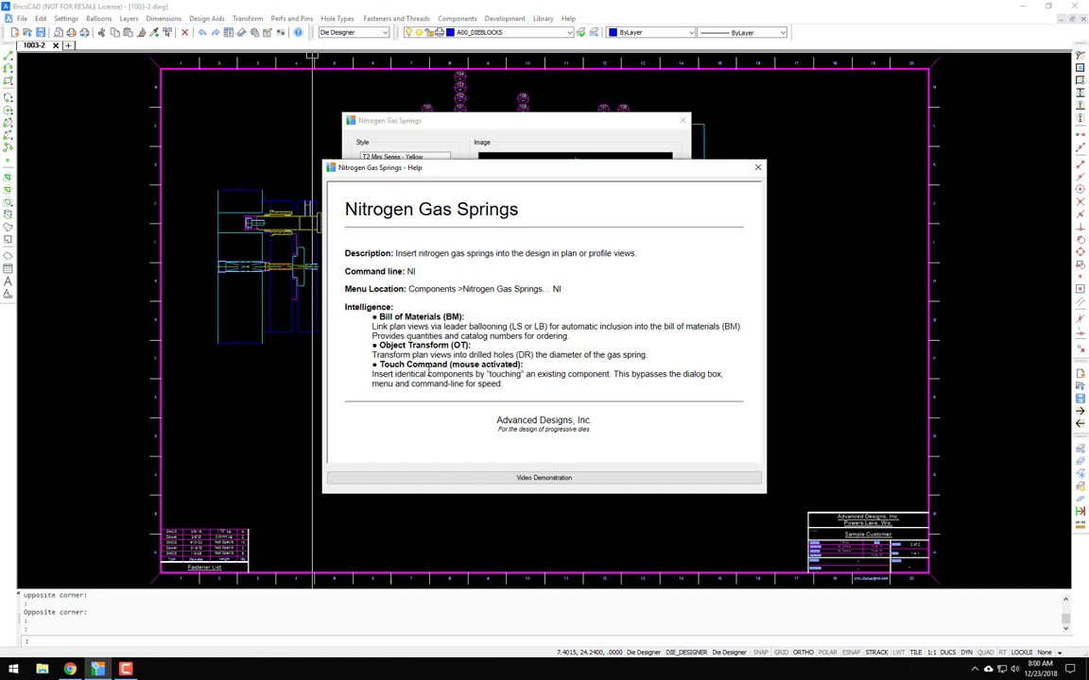
pyautogui.moveTo(544, 459)
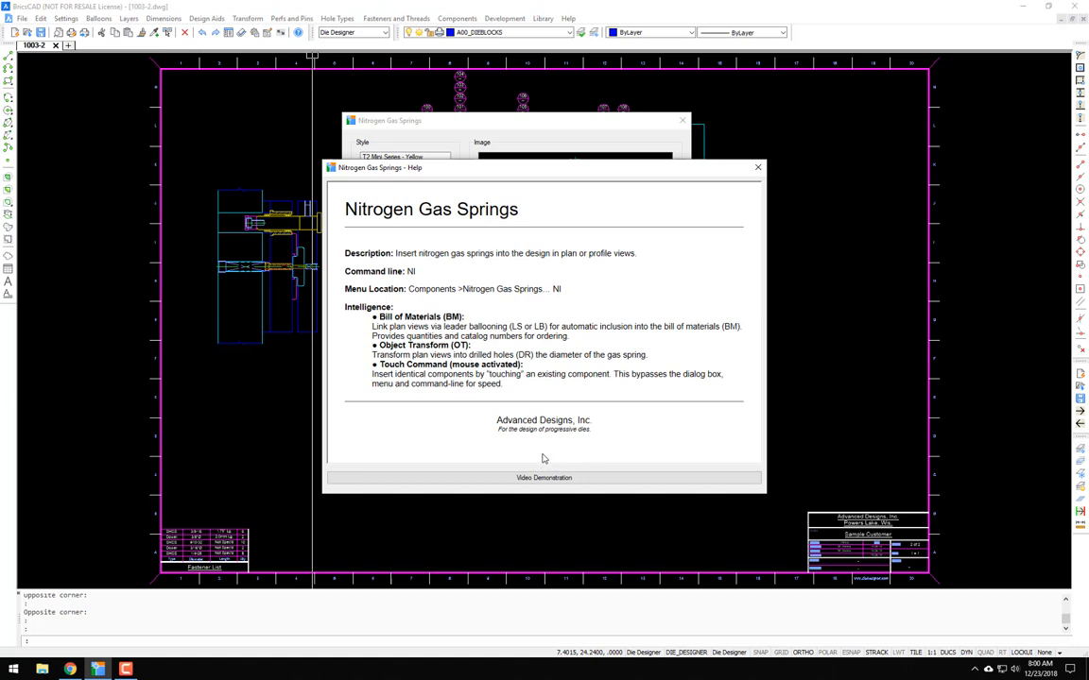
pyautogui.moveTo(545, 484)
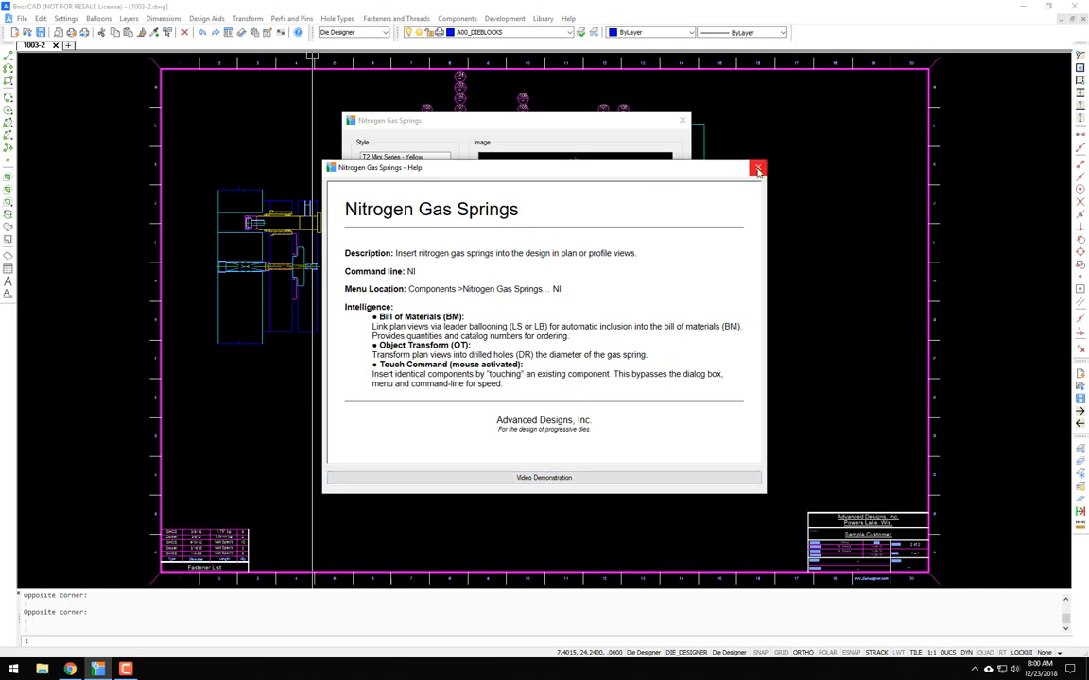
# - Close the help page and choose Hyson with a different cylinder diameter and final stroke length
pyautogui.click(756, 166)
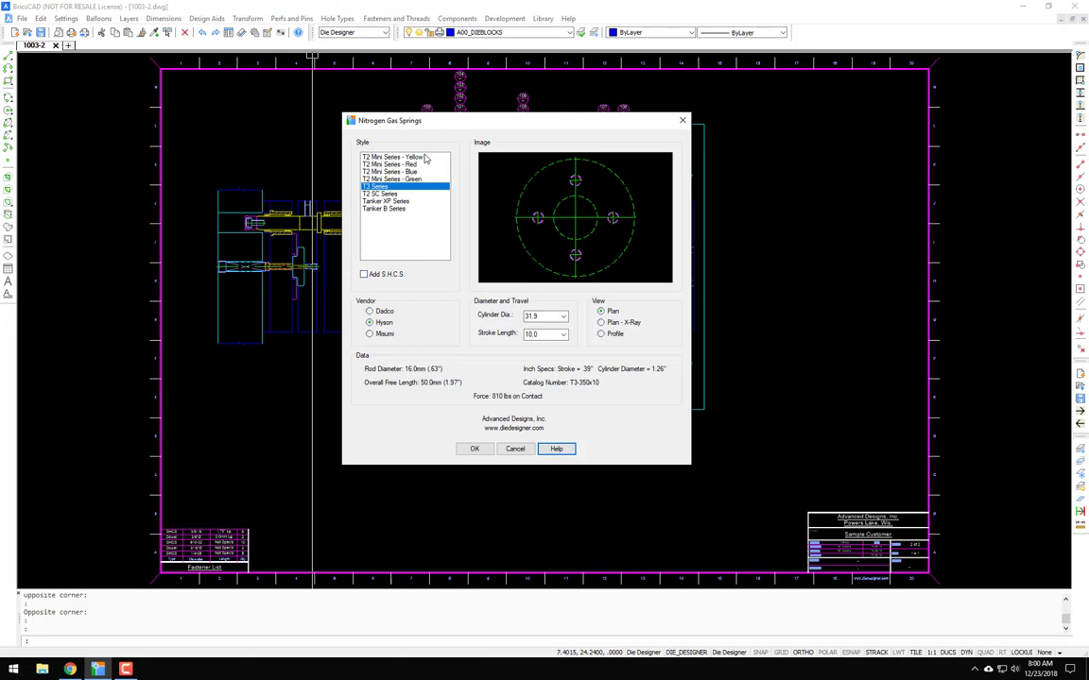
pyautogui.moveTo(412, 317)
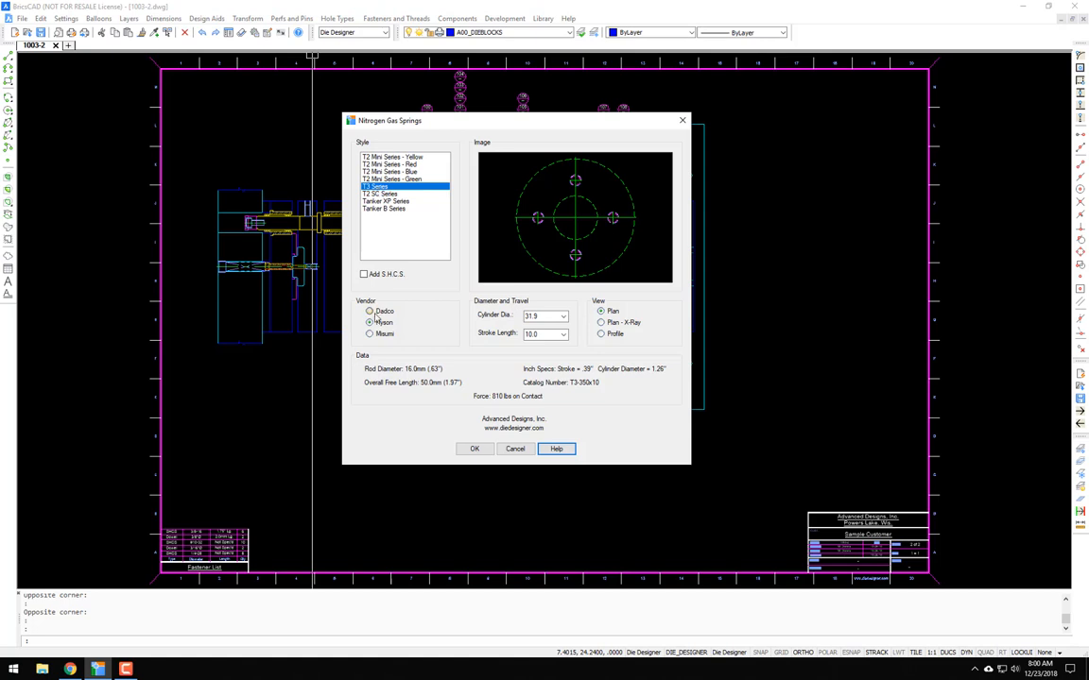
pyautogui.click(368, 321)
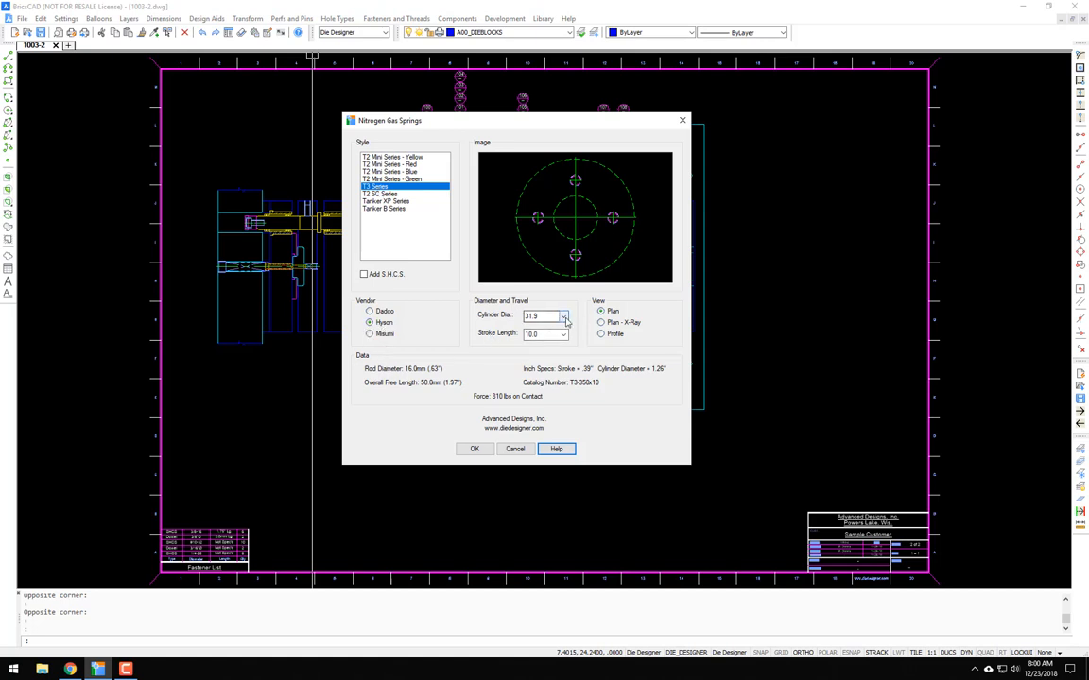
pyautogui.click(562, 315)
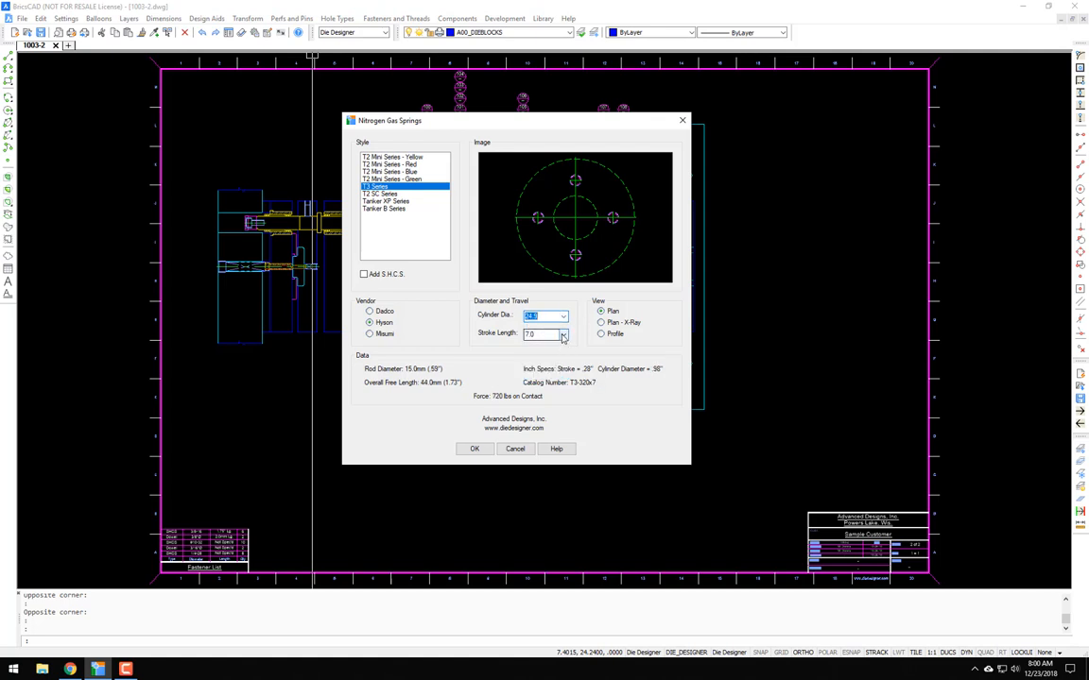
pyautogui.click(563, 335)
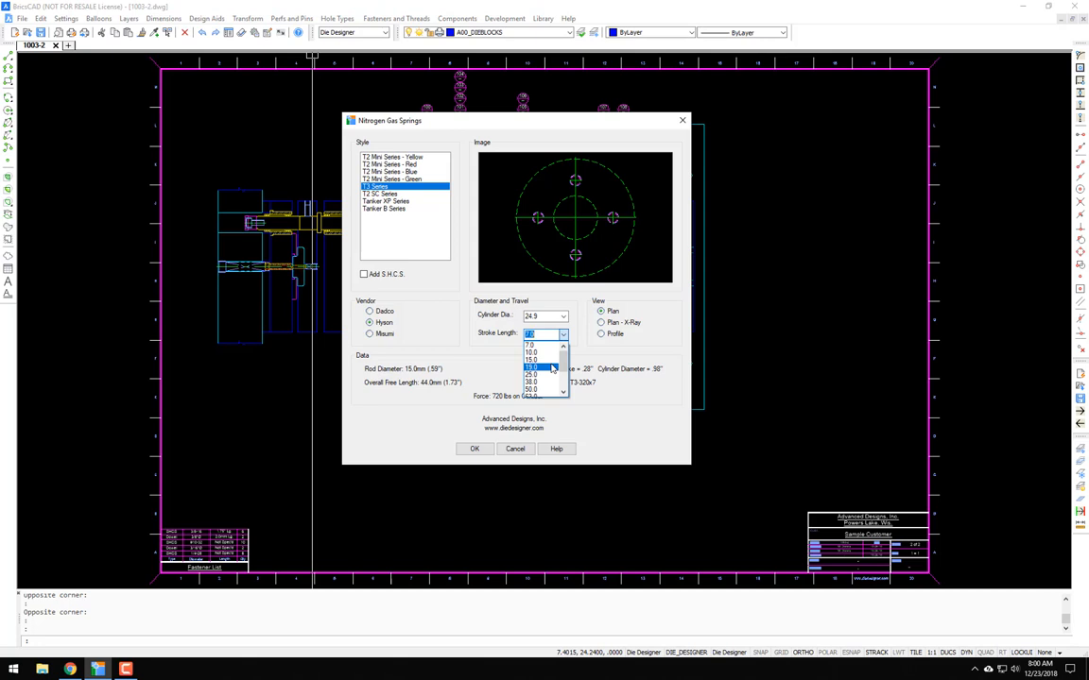
pyautogui.click(536, 367)
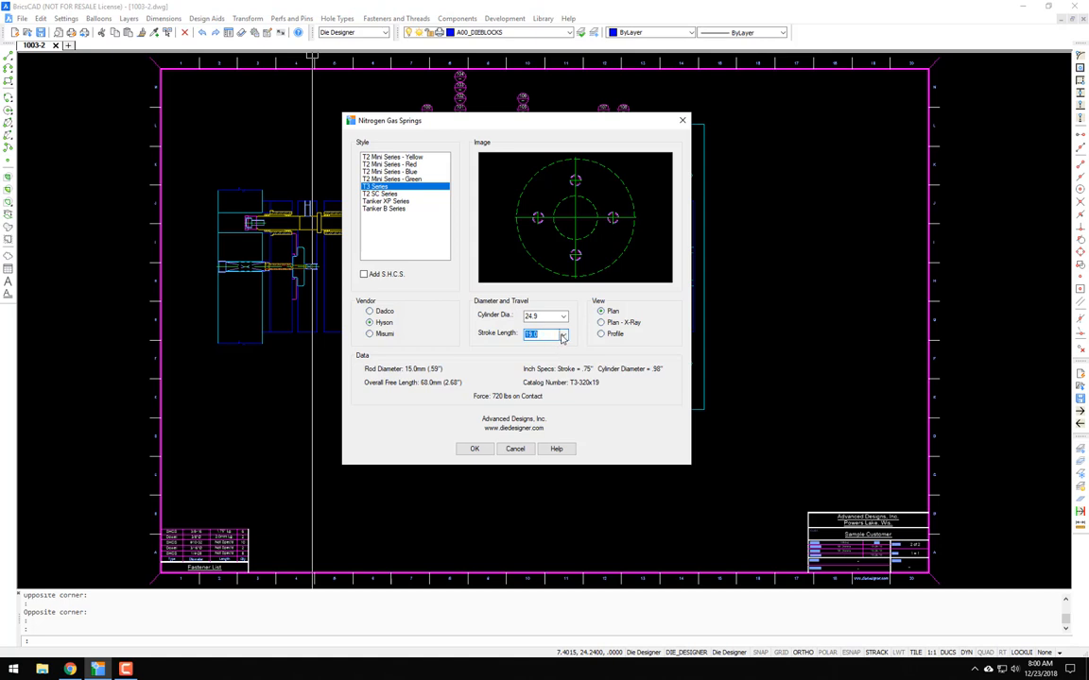
pyautogui.click(561, 335)
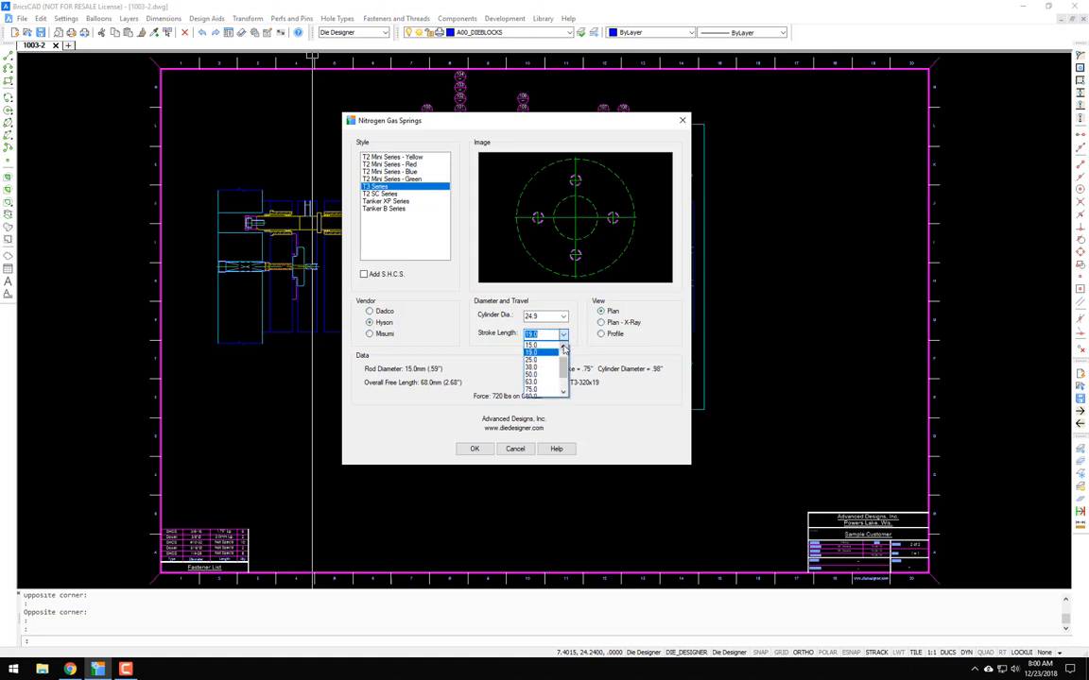
pyautogui.click(531, 350)
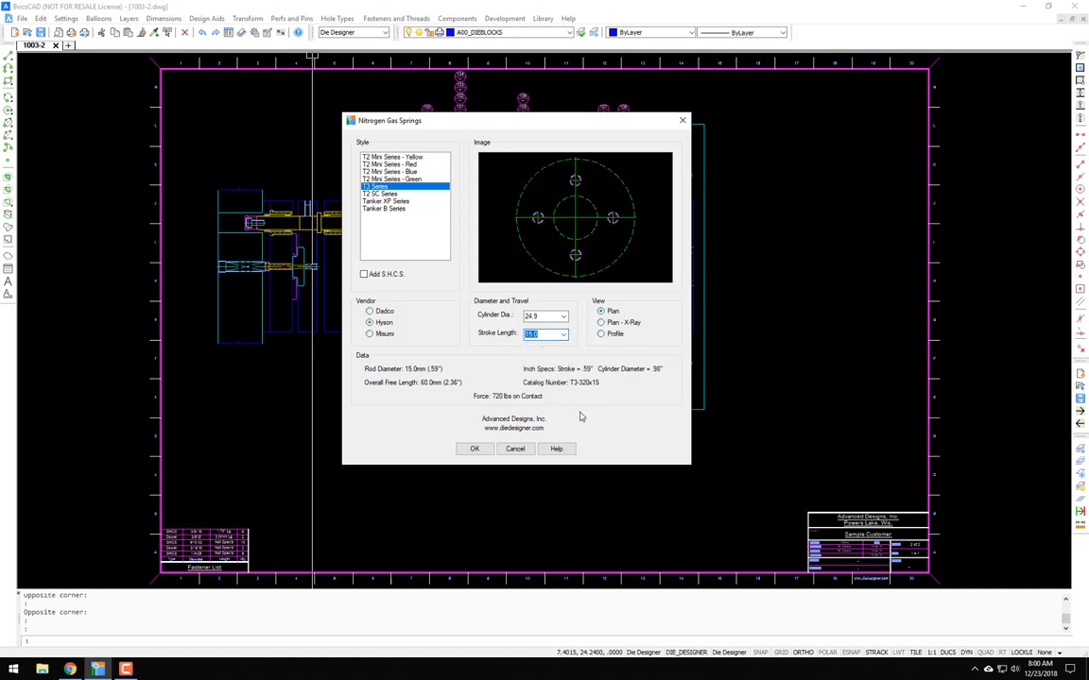
pyautogui.moveTo(550, 418)
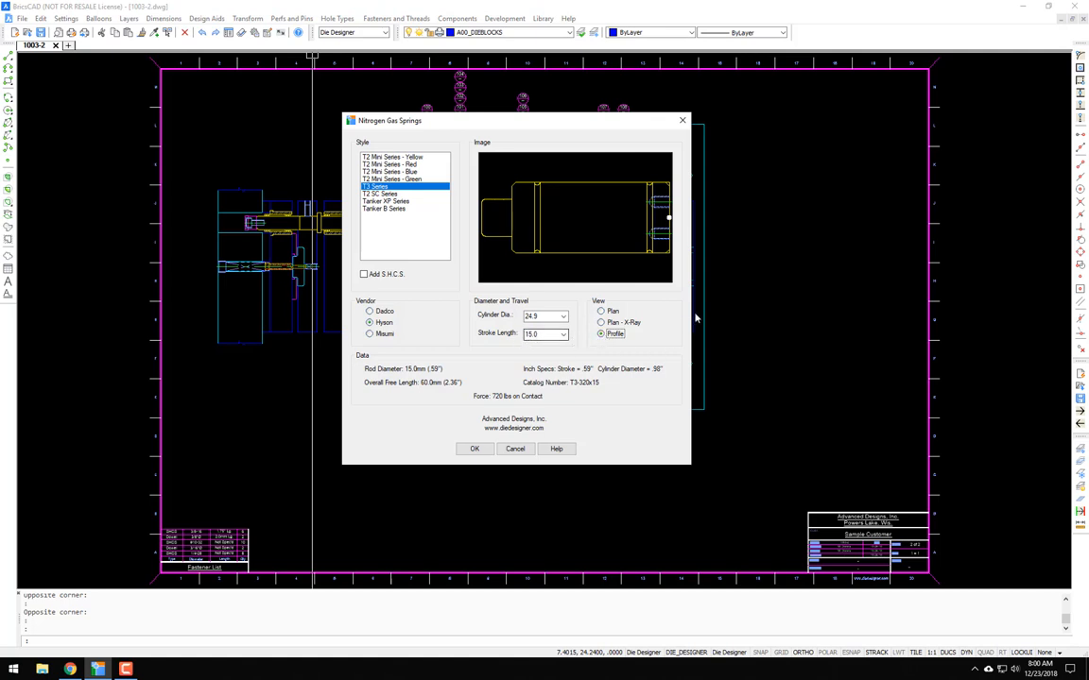
pyautogui.moveTo(623, 352)
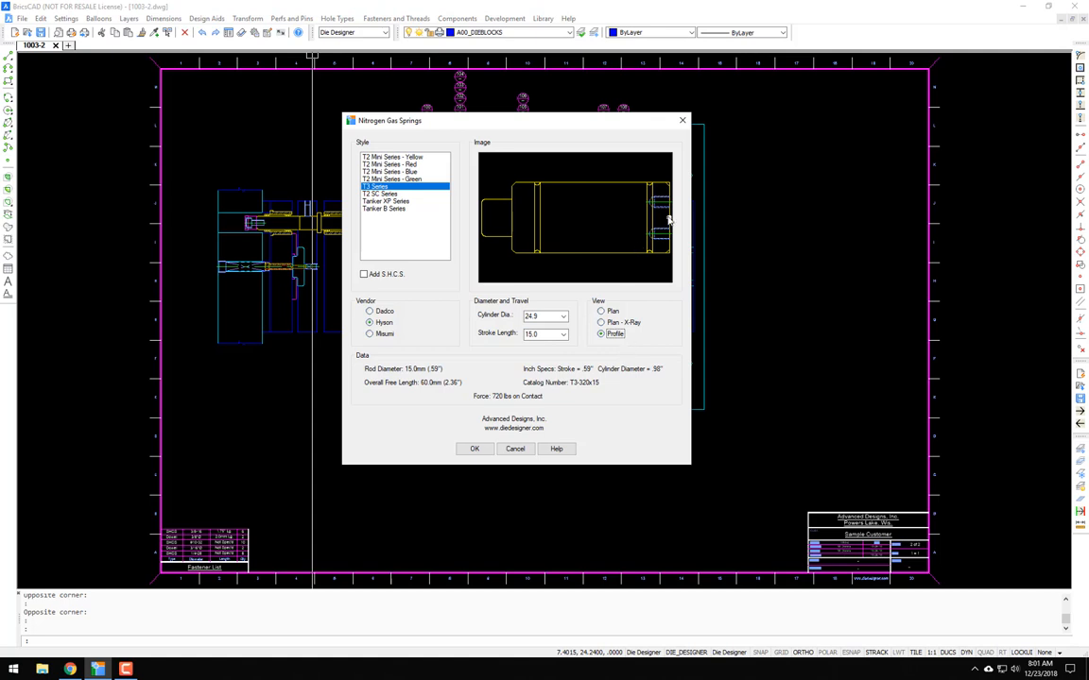
pyautogui.moveTo(669, 223)
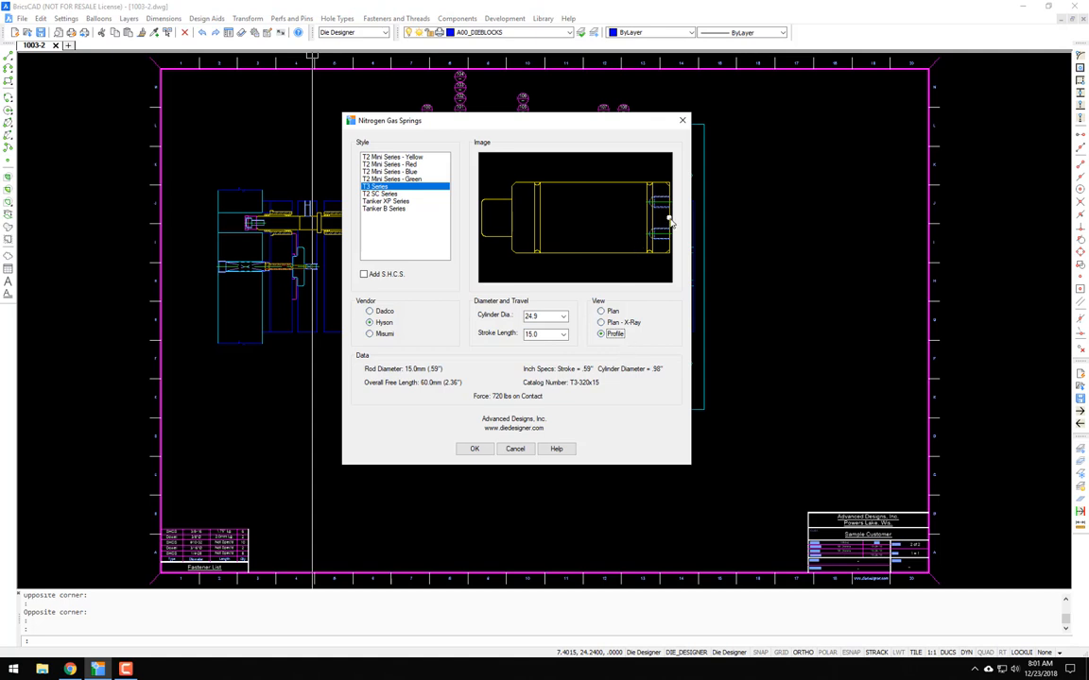
pyautogui.moveTo(467, 220)
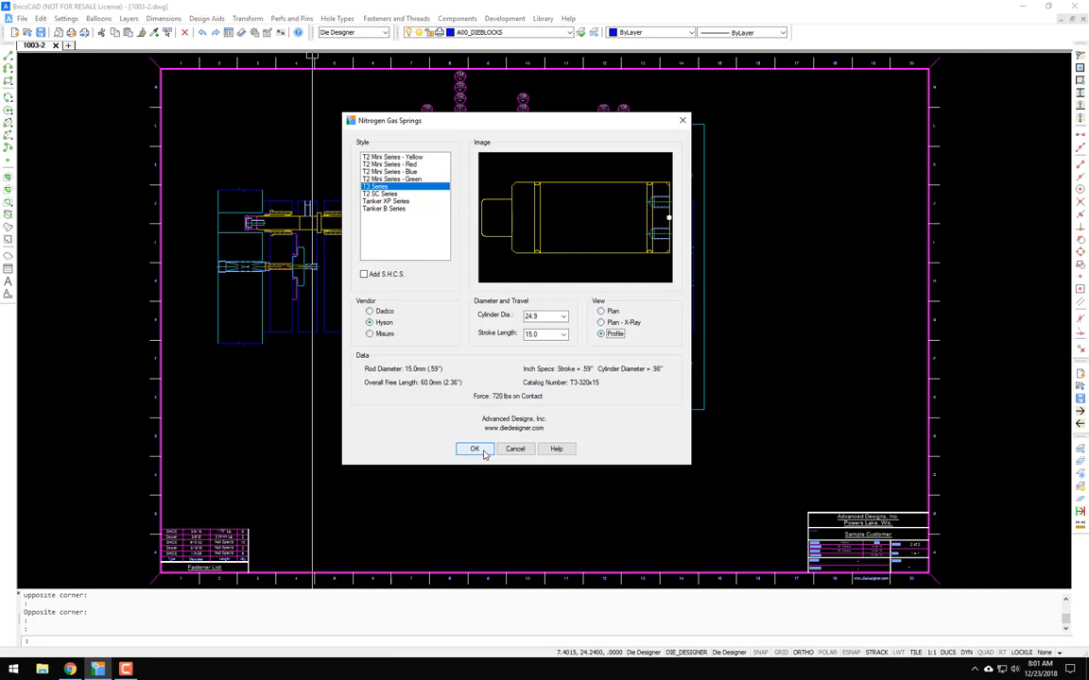
# - Insert the spring profile and move it into place below the punch section
pyautogui.click(477, 450)
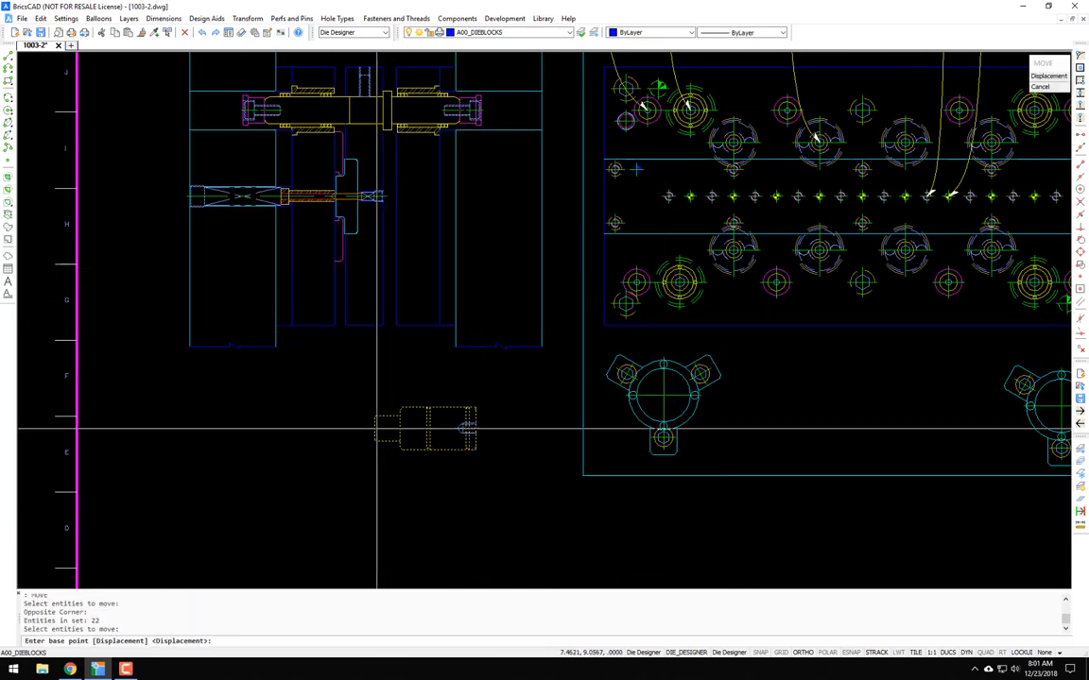
pyautogui.rightClick(457, 433)
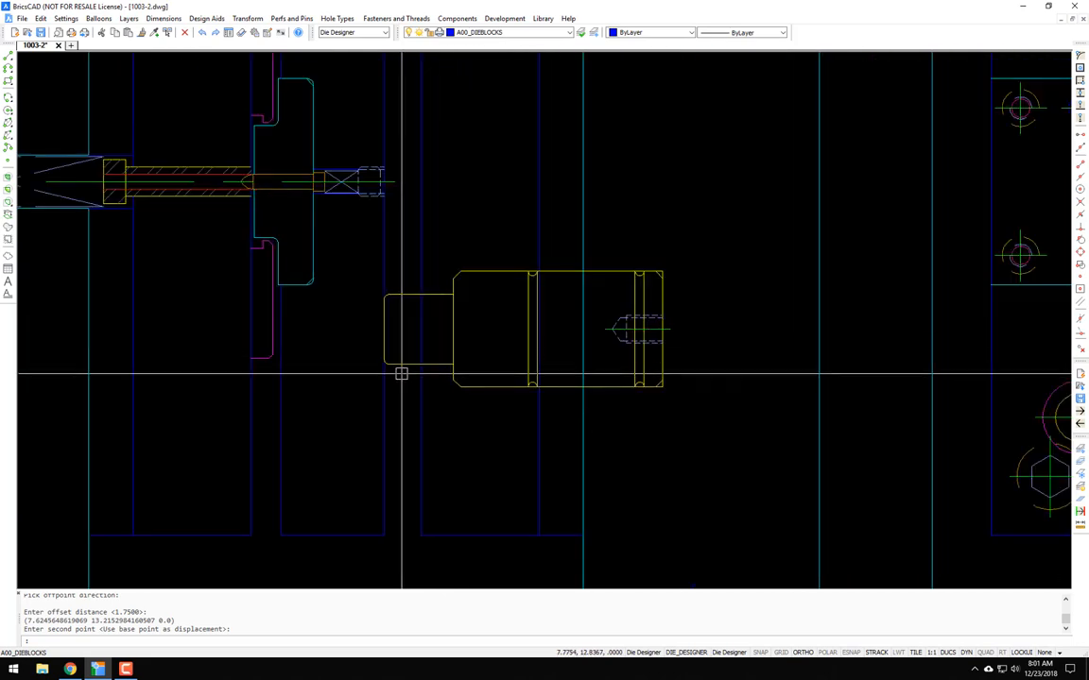
pyautogui.moveTo(365, 391)
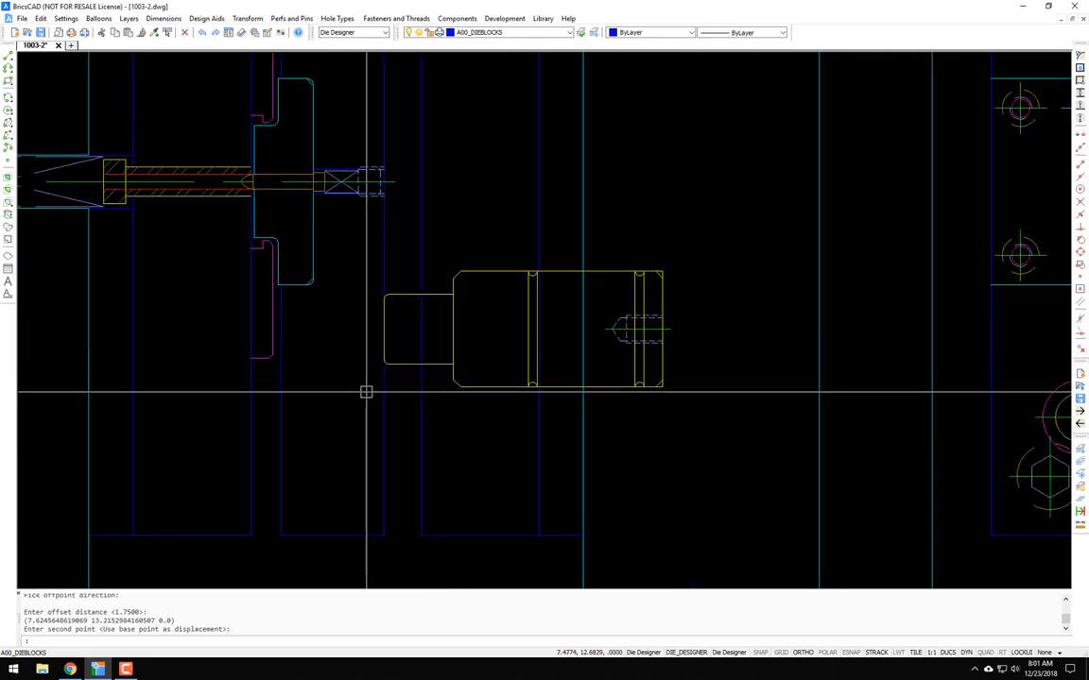
pyautogui.moveTo(367, 405)
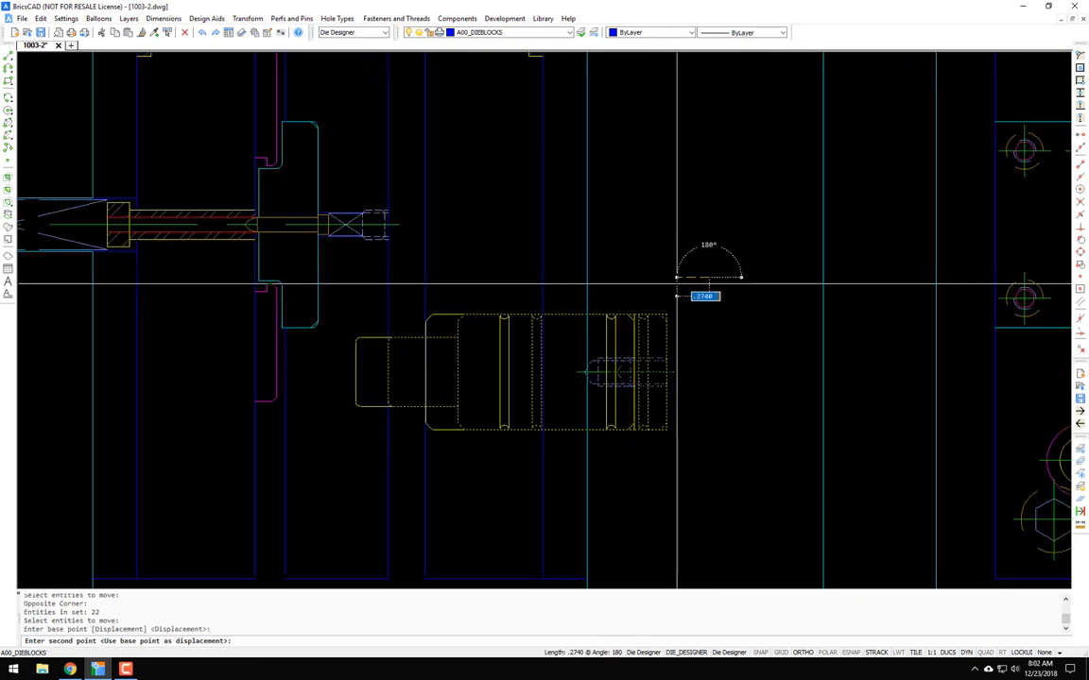
pyautogui.click(555, 393)
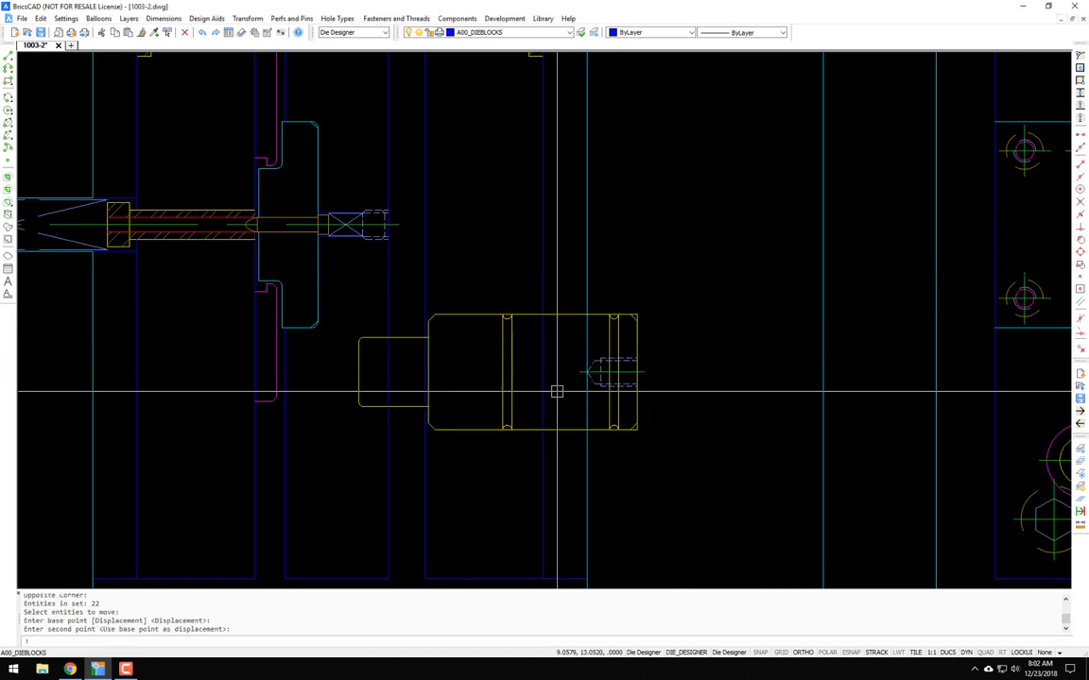
# - Copy the rod end outline to start the phantom travel outline left of the spring
pyautogui.write('c')
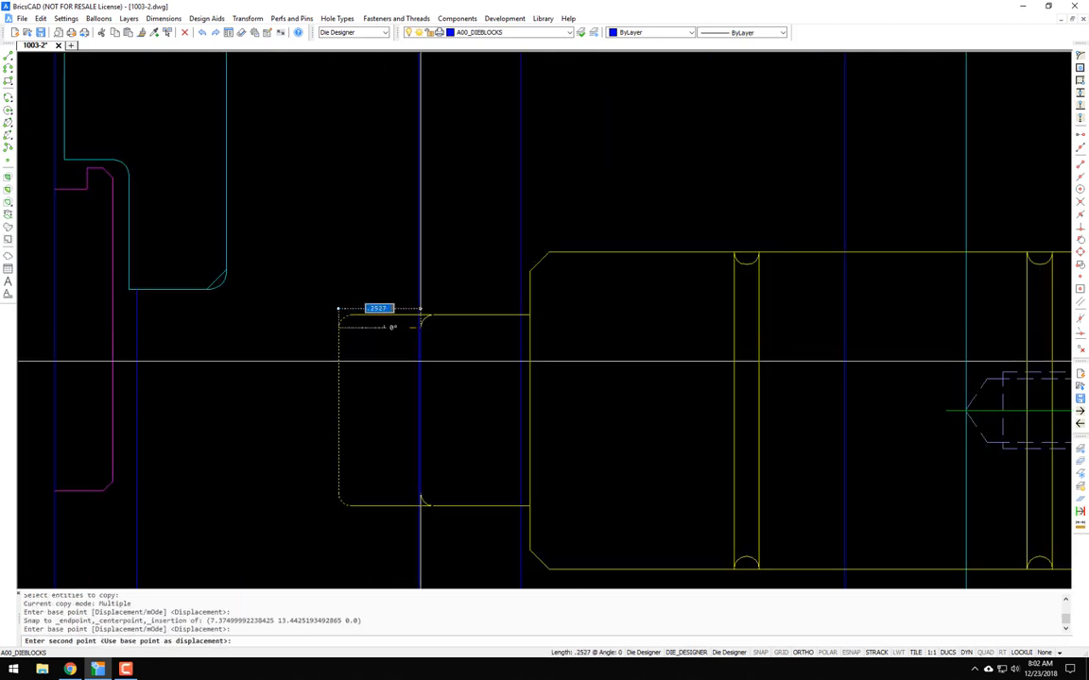
pyautogui.click(424, 370)
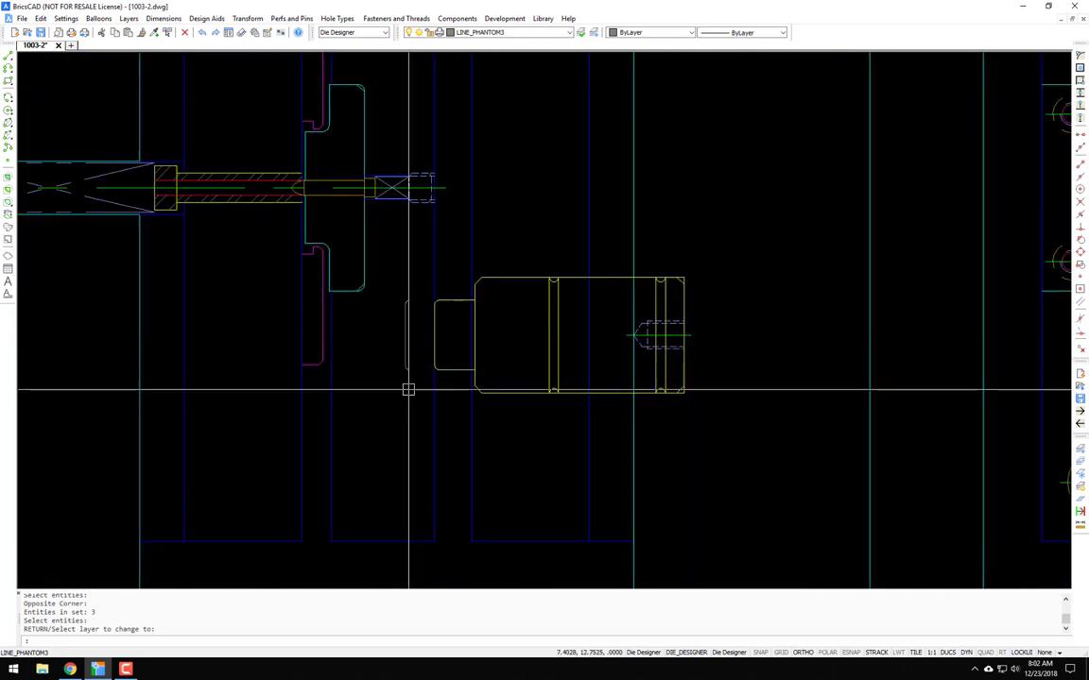
pyautogui.moveTo(527, 329)
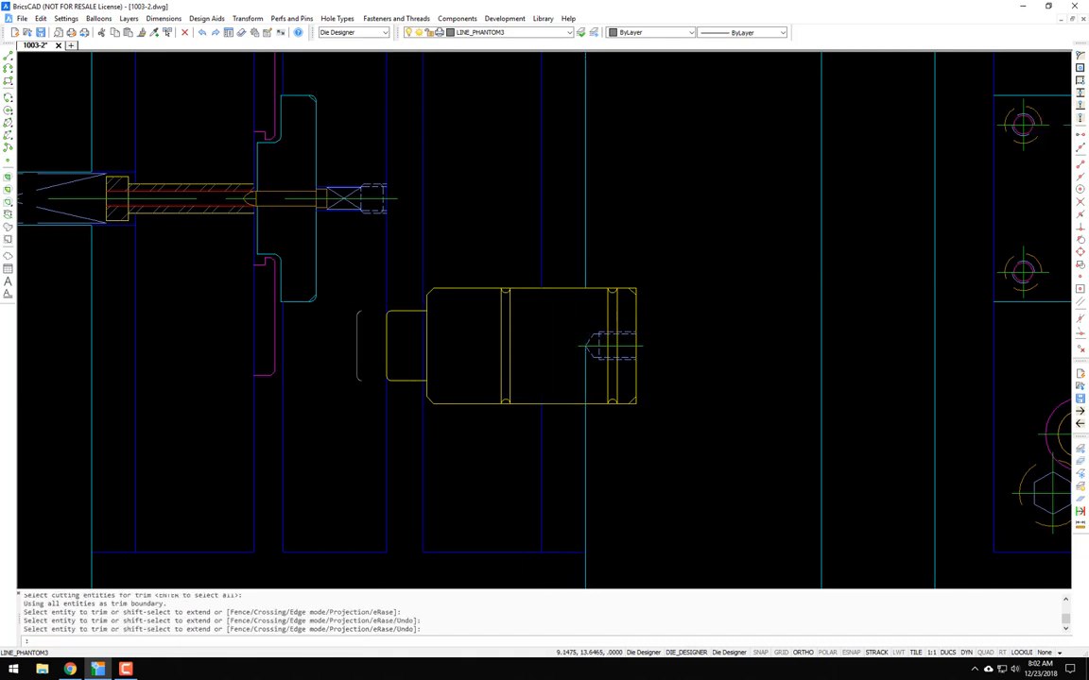
pyautogui.moveTo(572, 280)
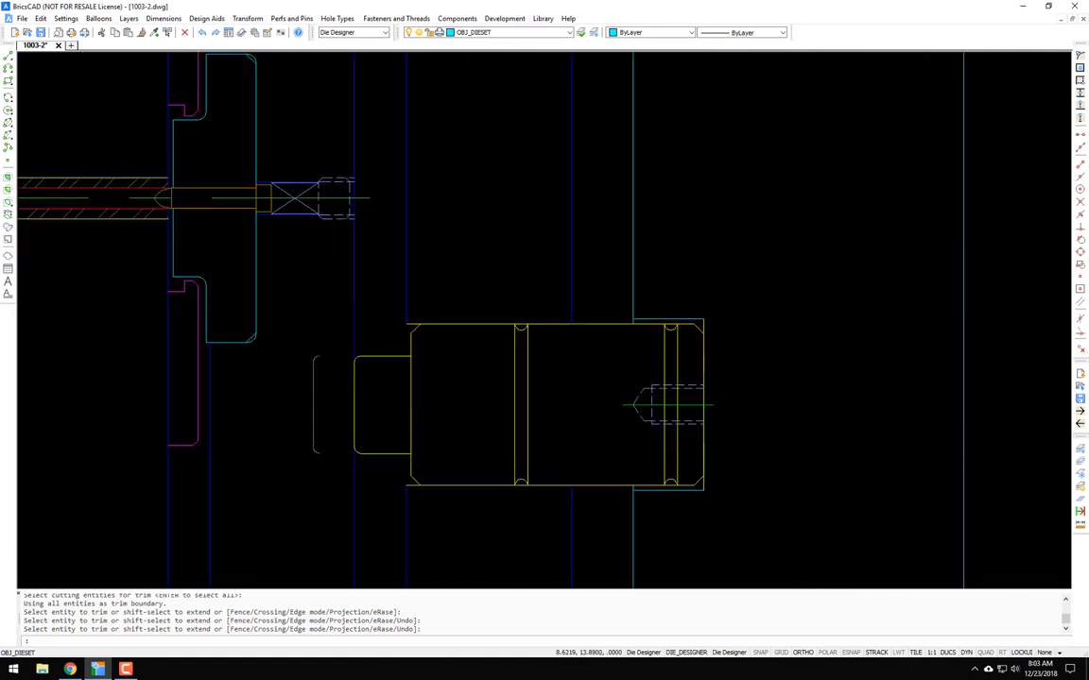
pyautogui.moveTo(586, 440)
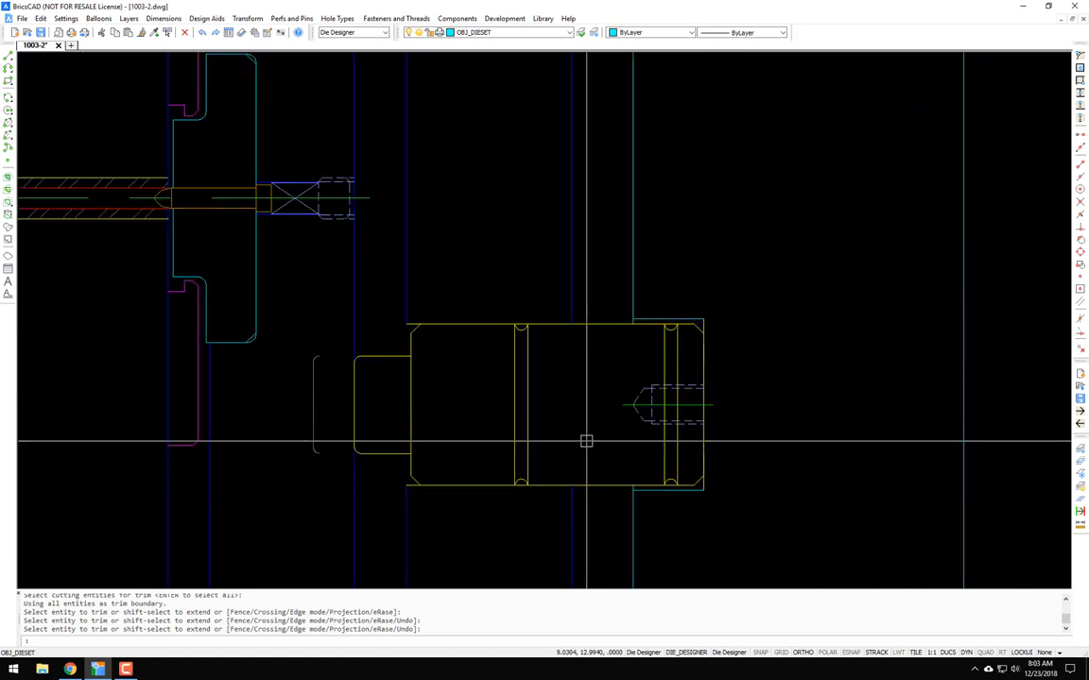
# - Switch the reopened Hyson spring settings to a plan-view preview
pyautogui.scroll(-3)
pyautogui.write('ni')
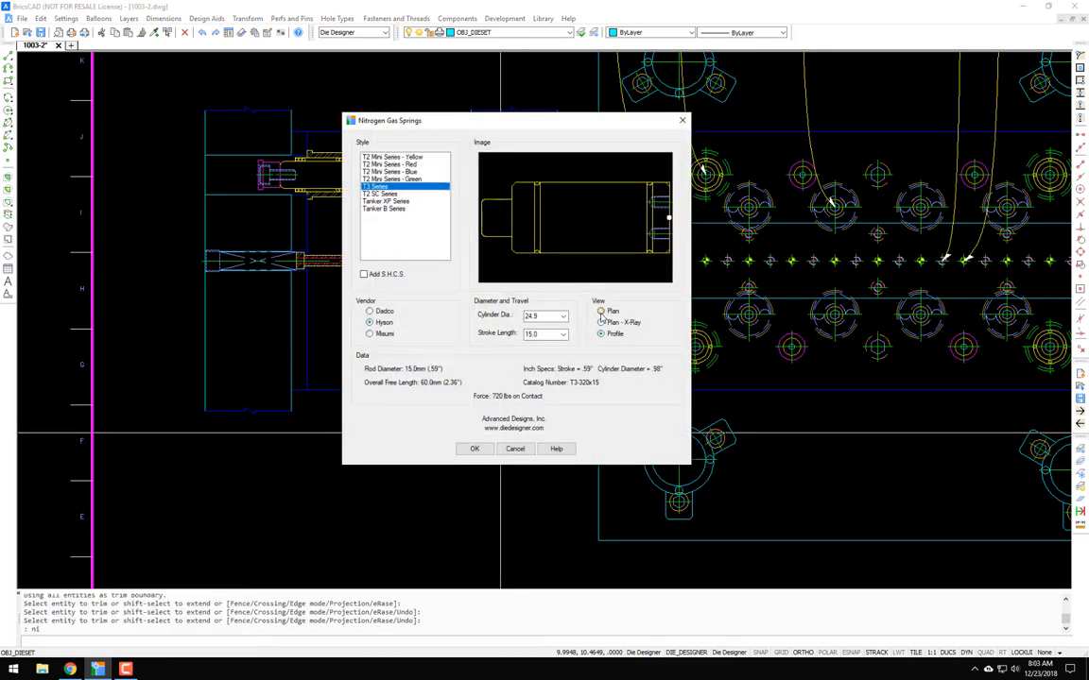
pyautogui.click(601, 310)
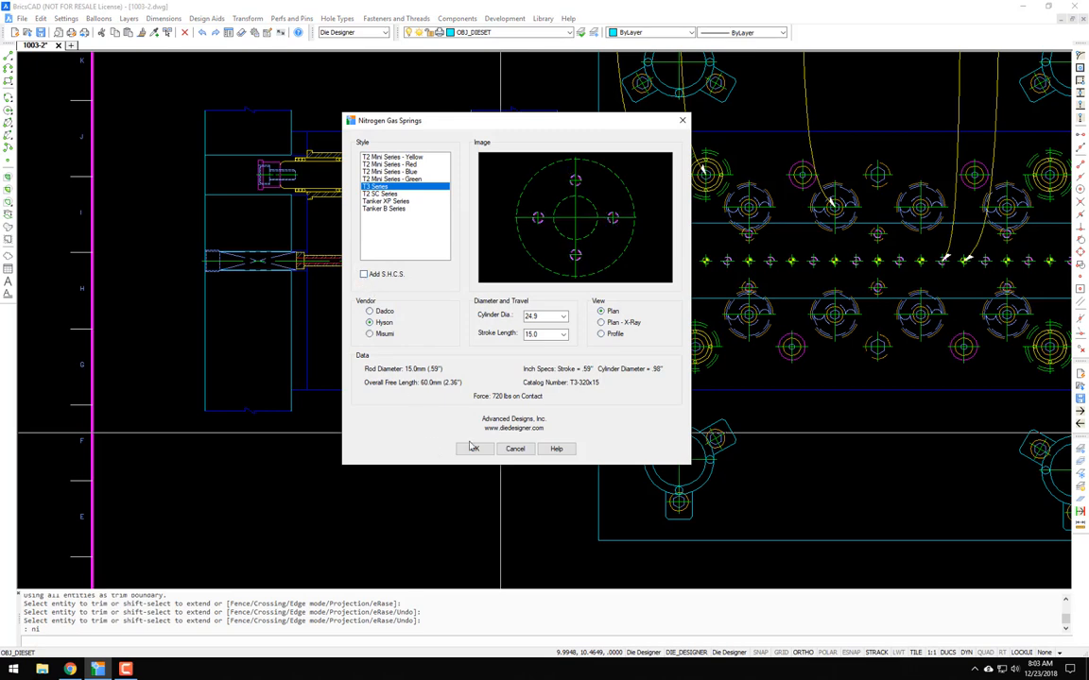
# - Insert the spring's plan symbol at a point below the left die view
pyautogui.click(474, 450)
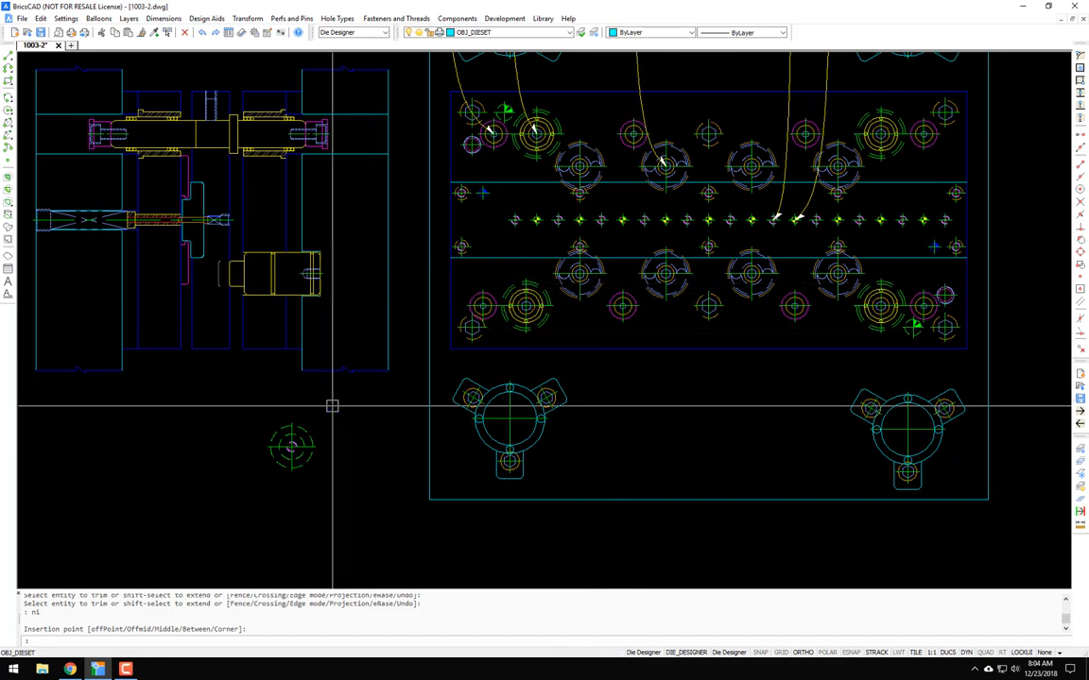
pyautogui.moveTo(310, 428)
pyautogui.write('e')
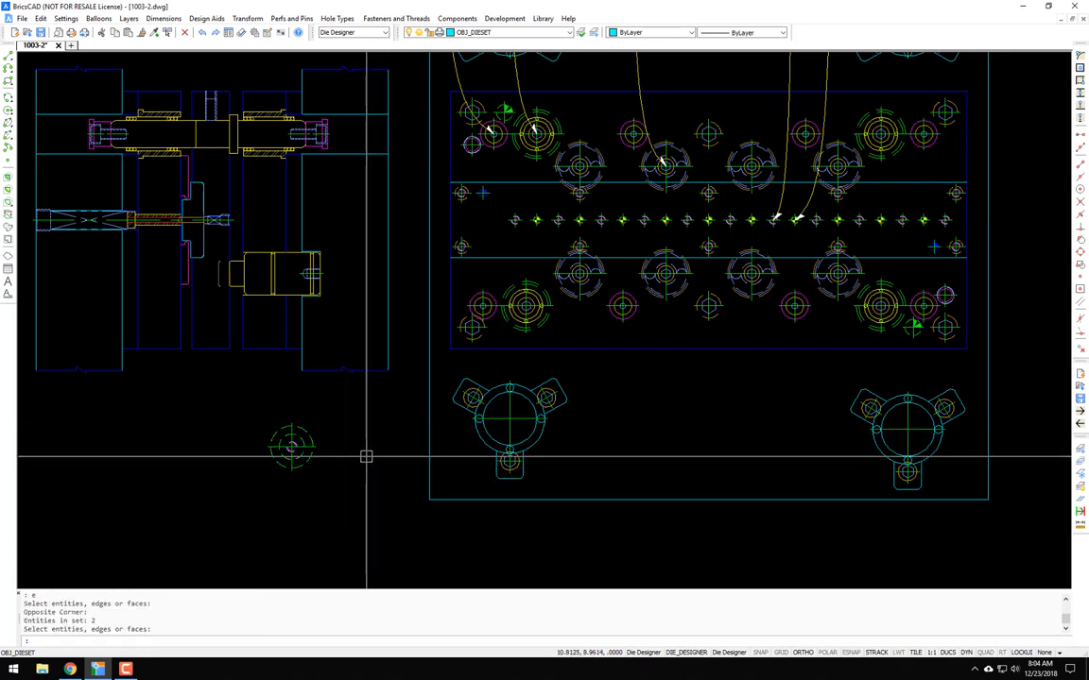
pyautogui.moveTo(340, 450)
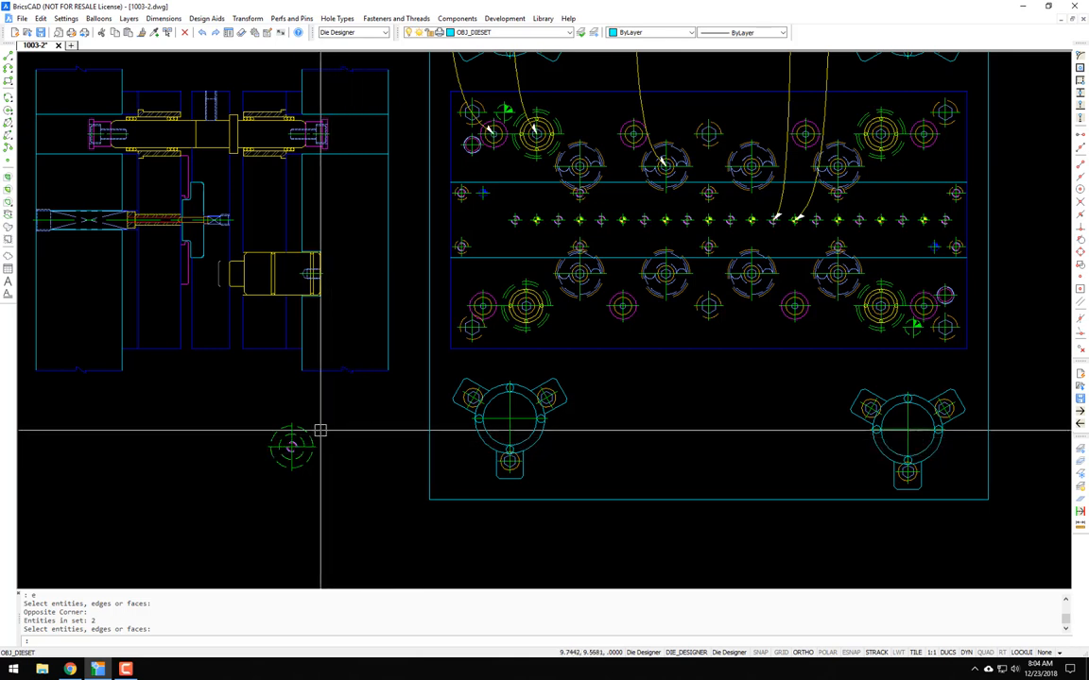
pyautogui.moveTo(334, 431)
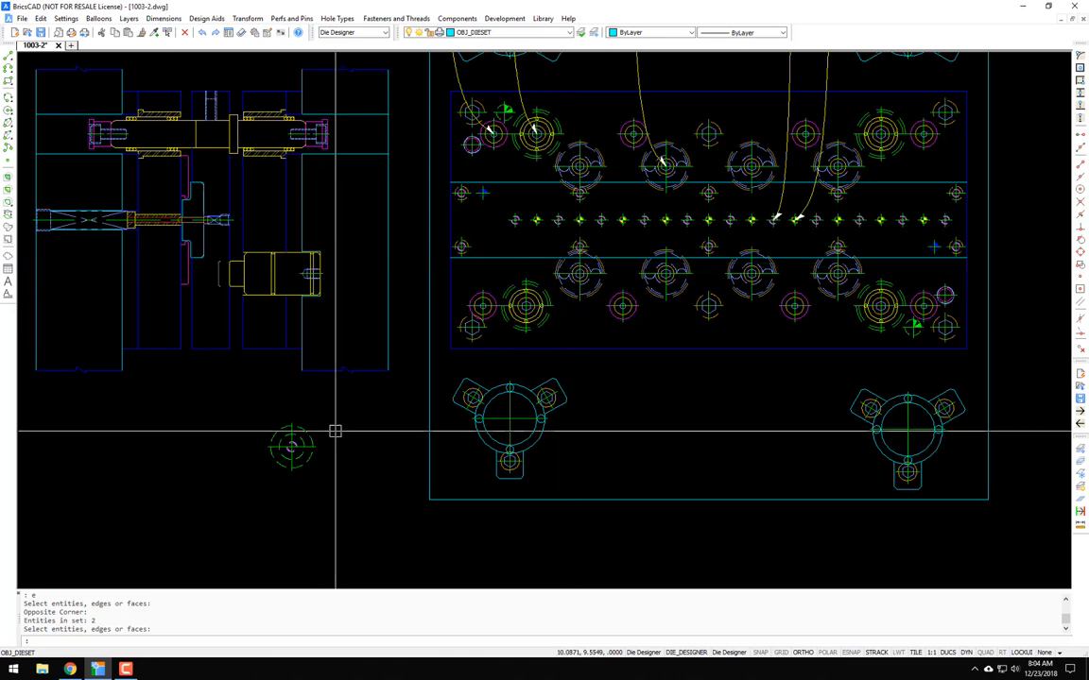
pyautogui.moveTo(849, 283)
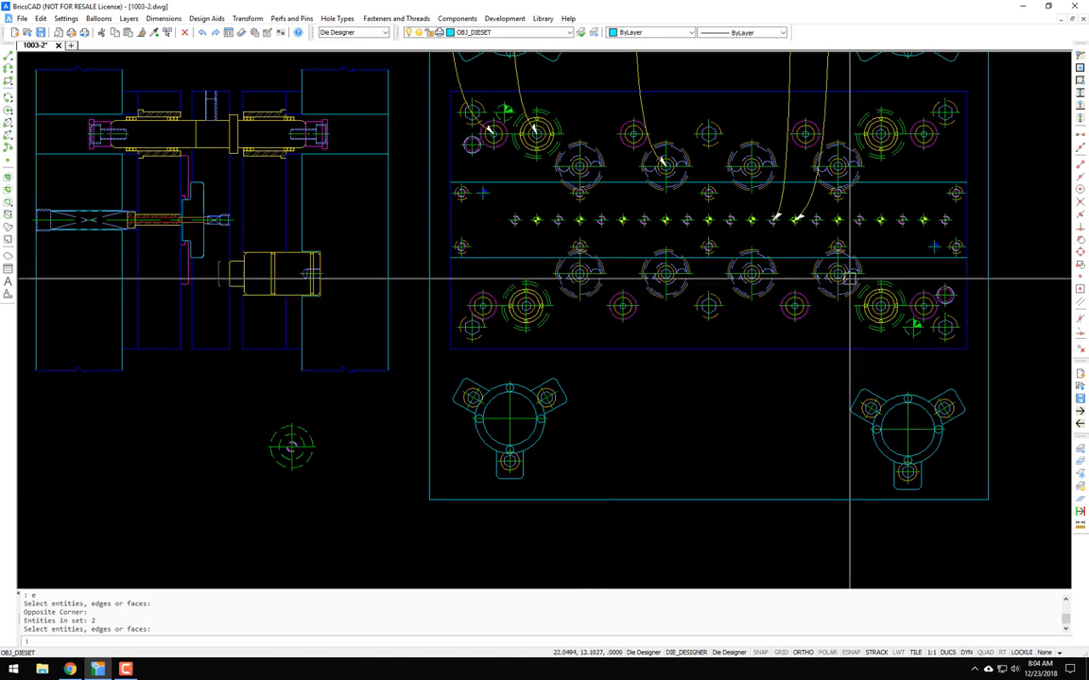
pyautogui.moveTo(583, 293)
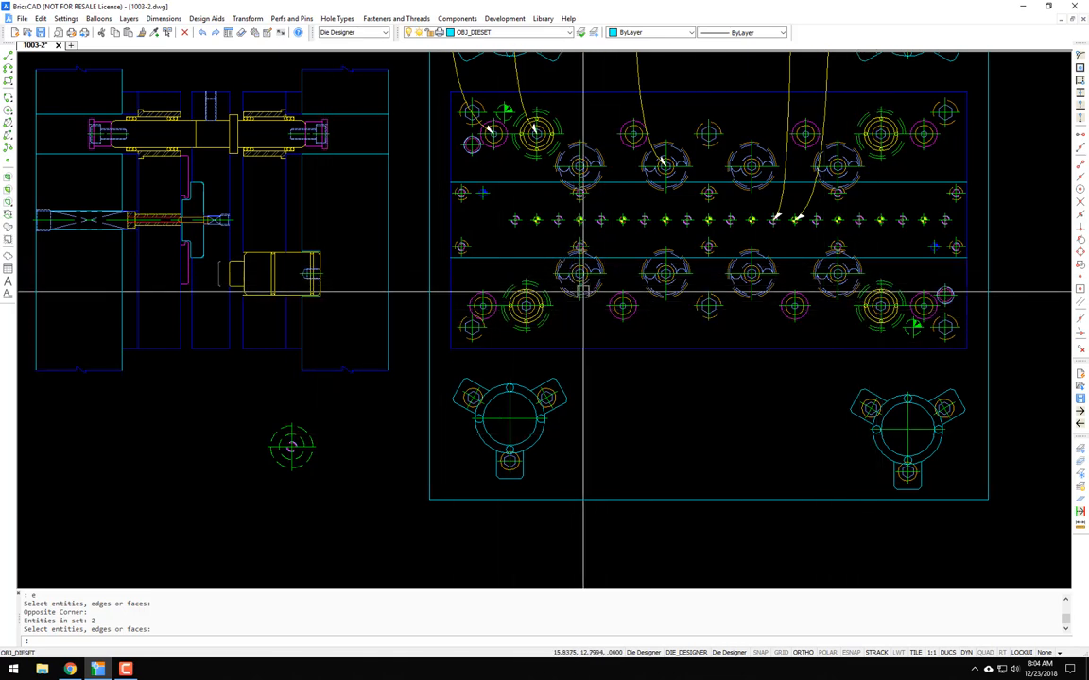
pyautogui.moveTo(636, 295)
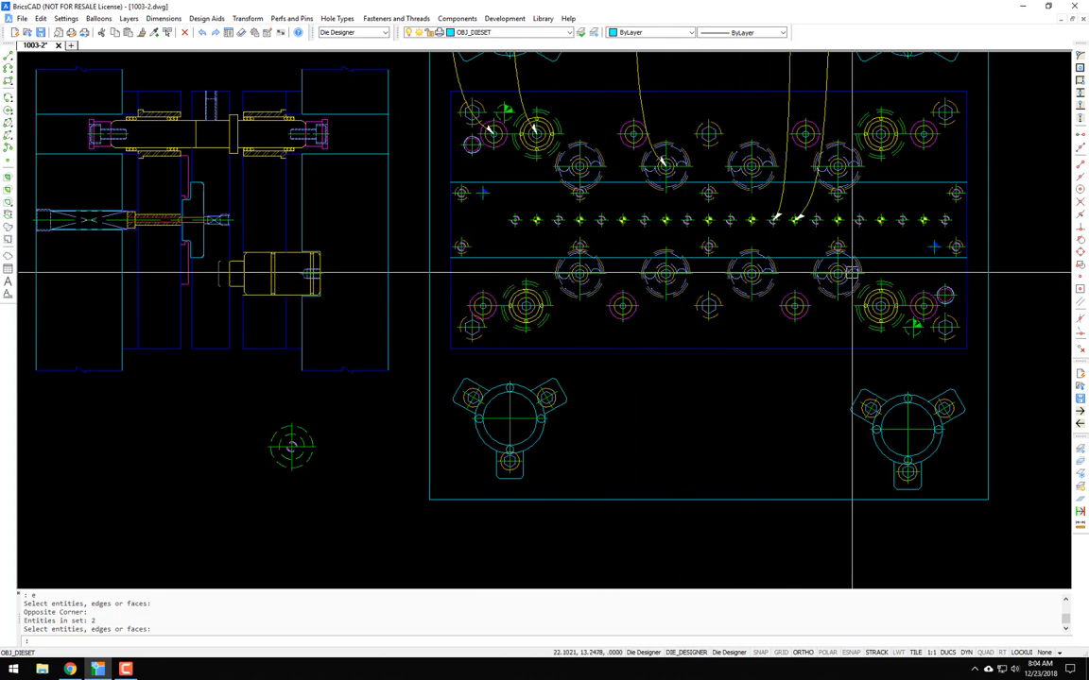
pyautogui.moveTo(823, 293)
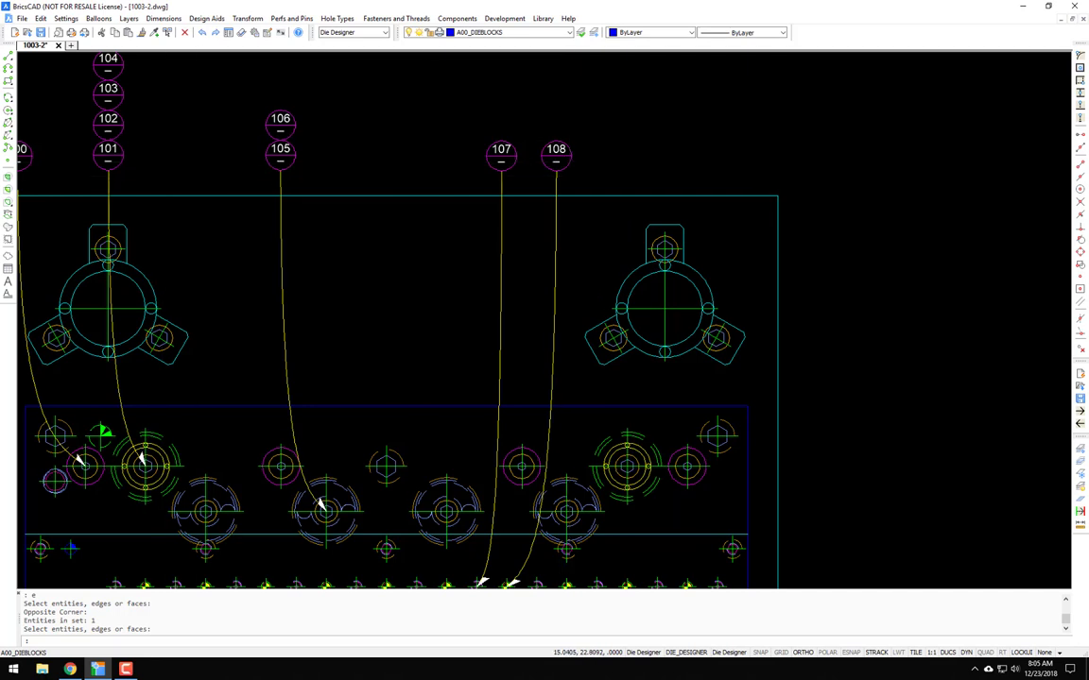
# - Attach balloon 109 to a gas spring in the plan view
pyautogui.click(102, 19)
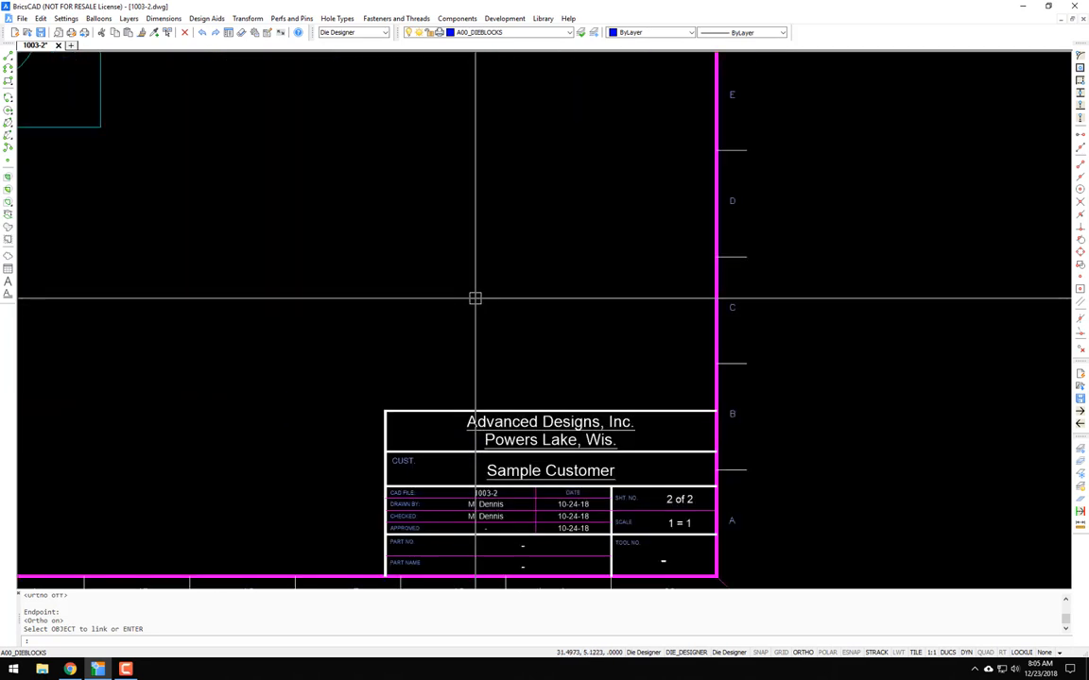
# - Regenerate the BOM with the BM command so the Hyson spring lists as item 109
pyautogui.write('bm')
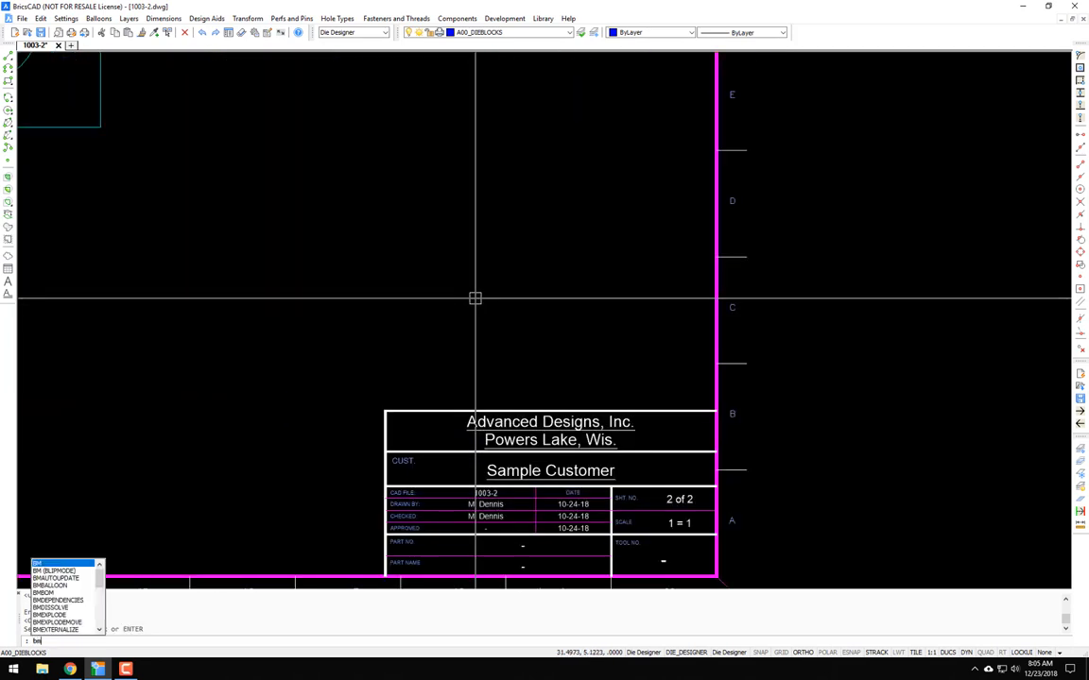
pyautogui.press('Enter')
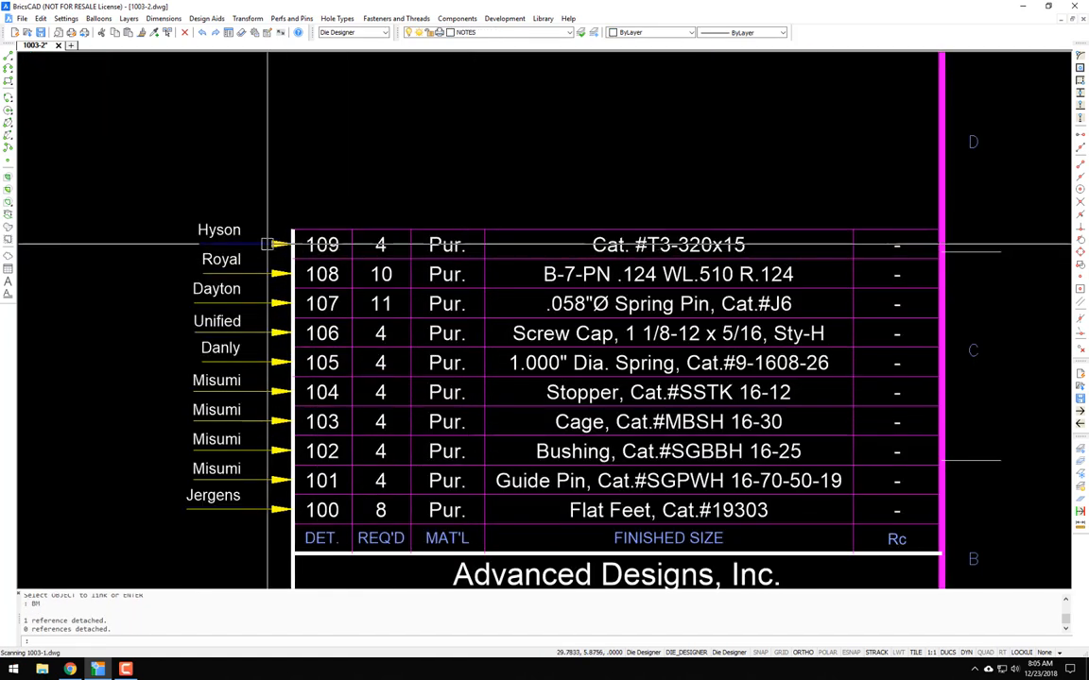
pyautogui.moveTo(584, 253)
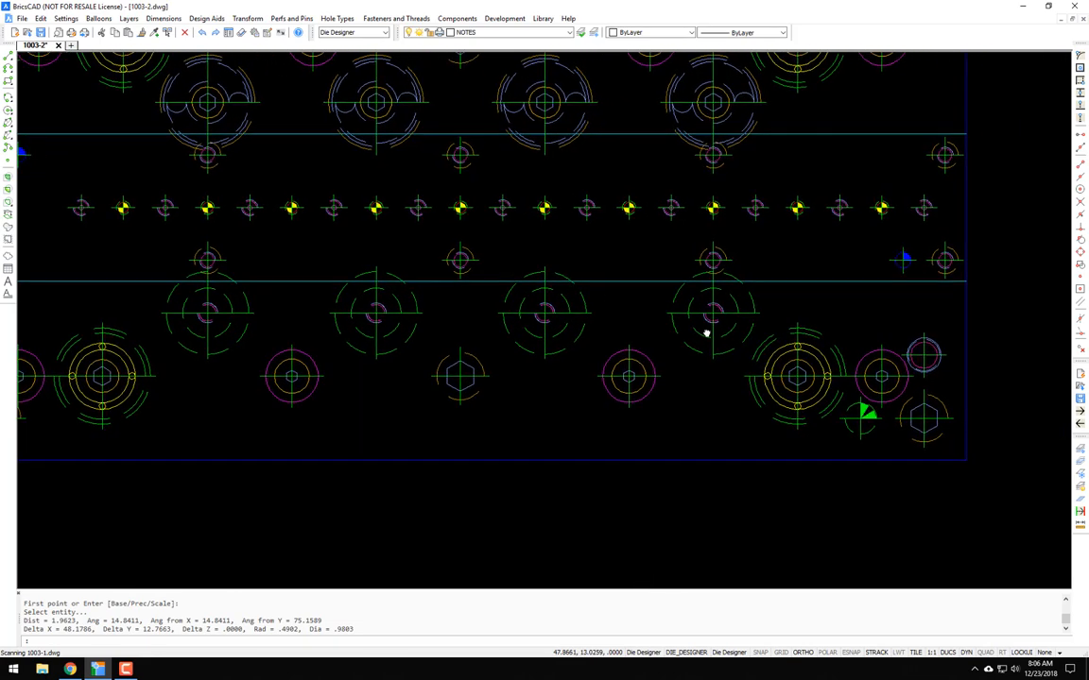
pyautogui.moveTo(692, 347)
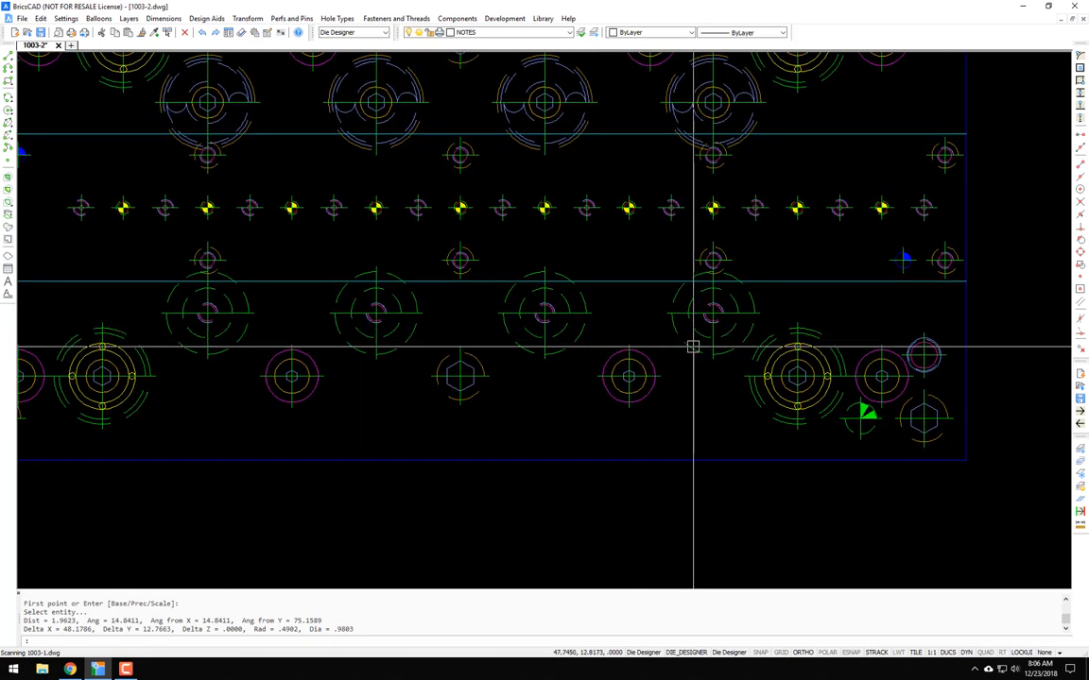
pyautogui.moveTo(683, 350)
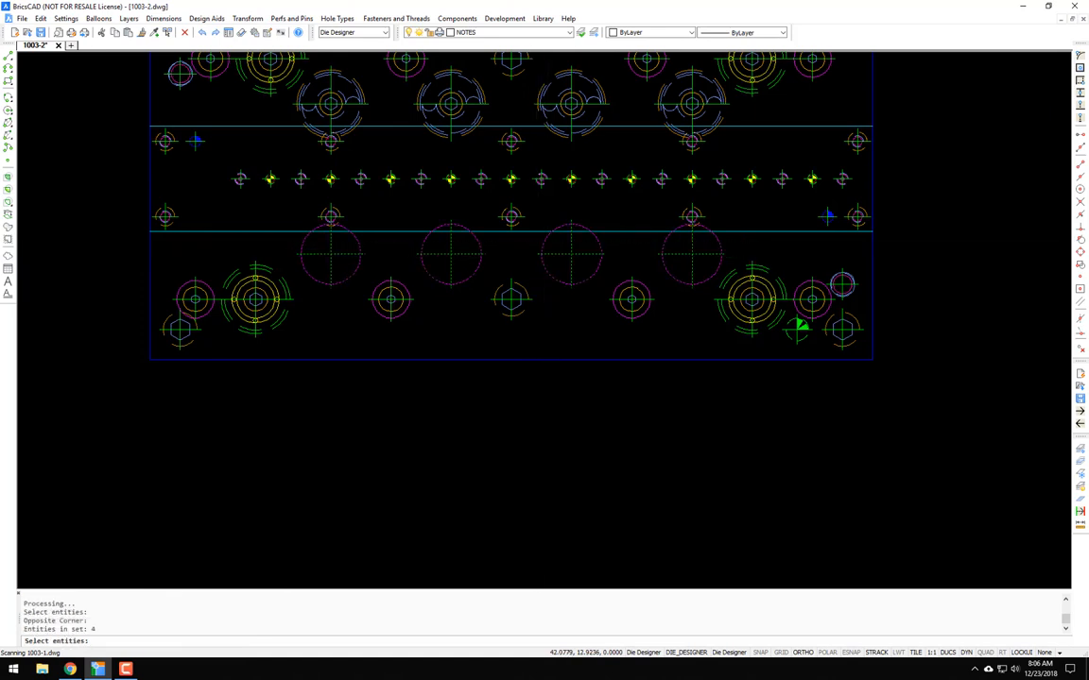
pyautogui.click(412, 416)
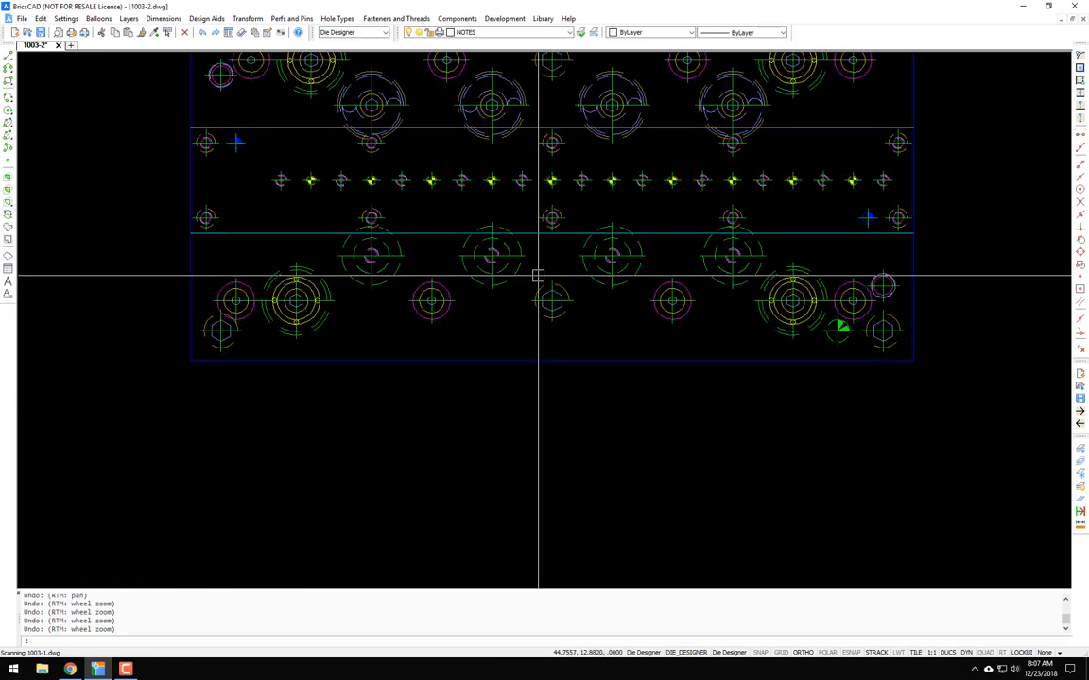
pyautogui.scroll(-3)
pyautogui.write('sp')
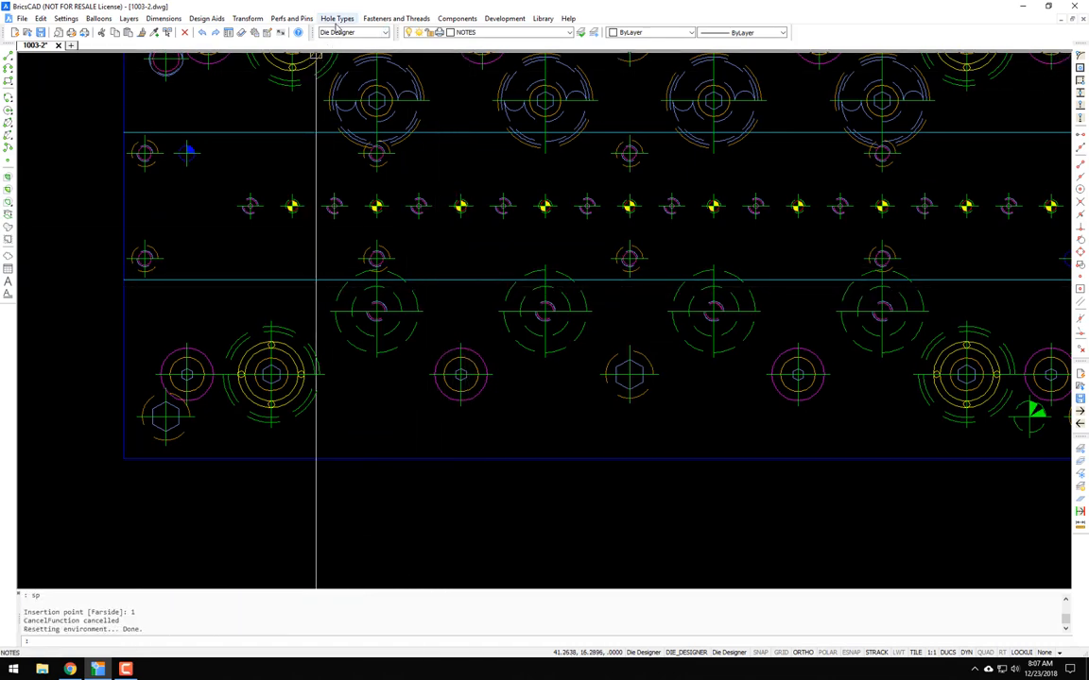
# - Add spot-faced holes at the gas spring centres, chart diameter, .24 deep
pyautogui.click(332, 17)
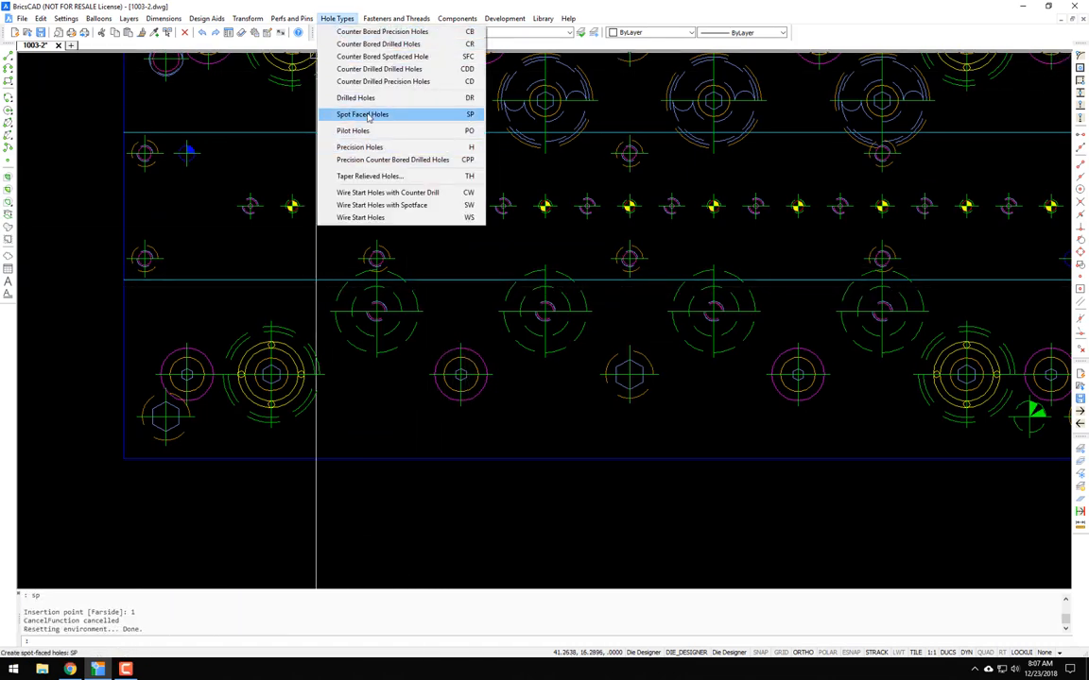
pyautogui.moveTo(374, 130)
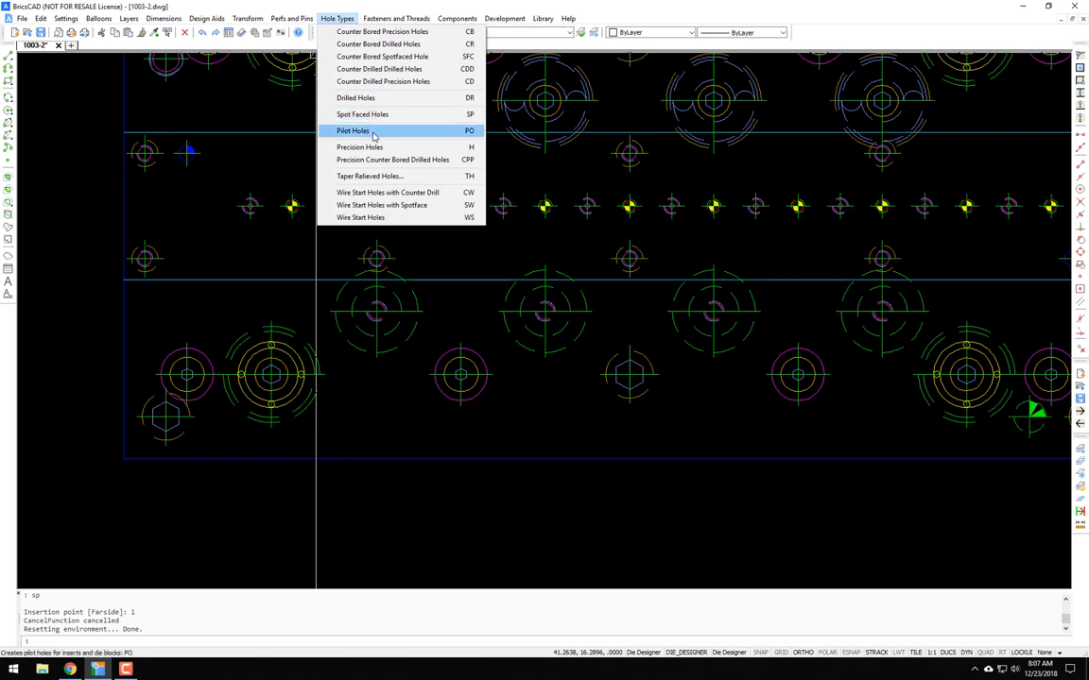
pyautogui.moveTo(363, 98)
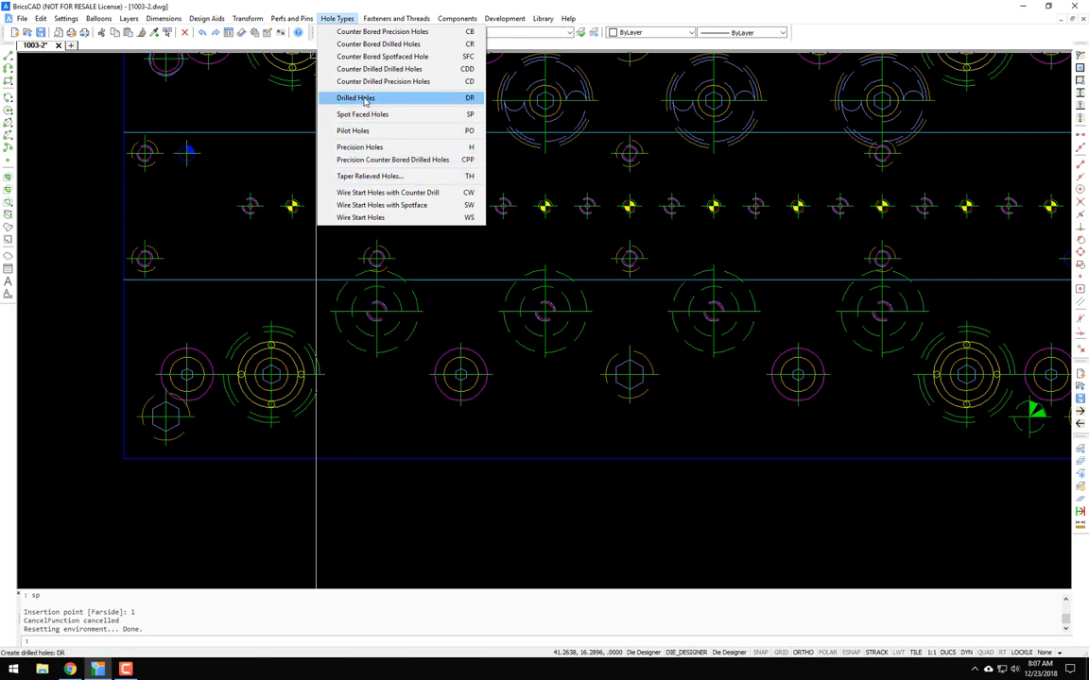
pyautogui.click(355, 98)
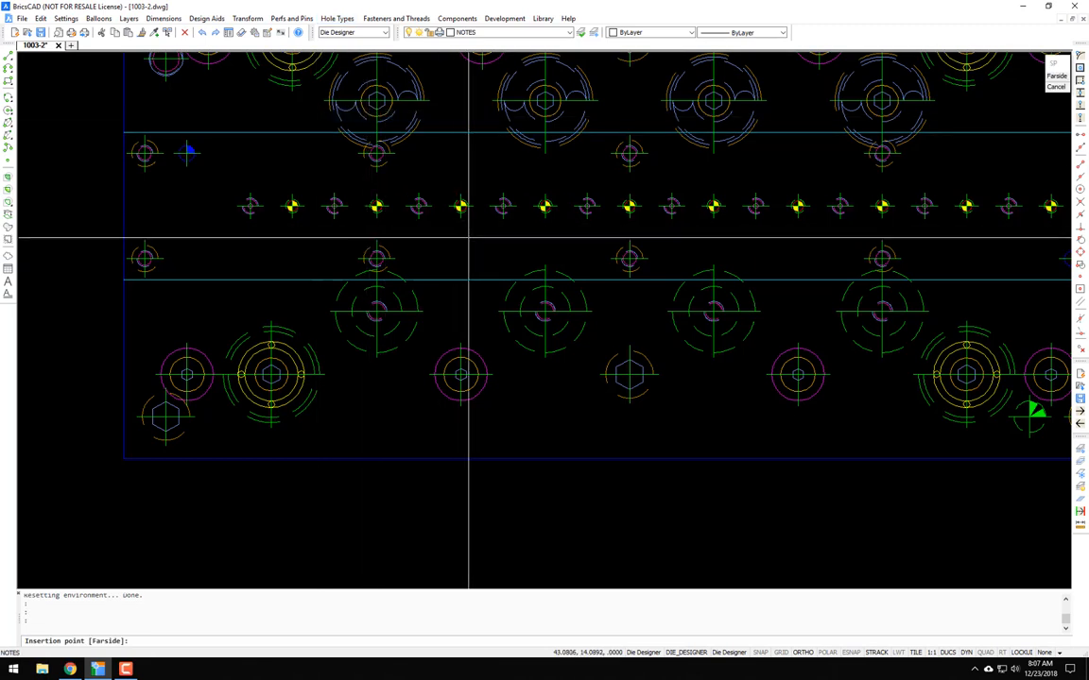
pyautogui.moveTo(571, 369)
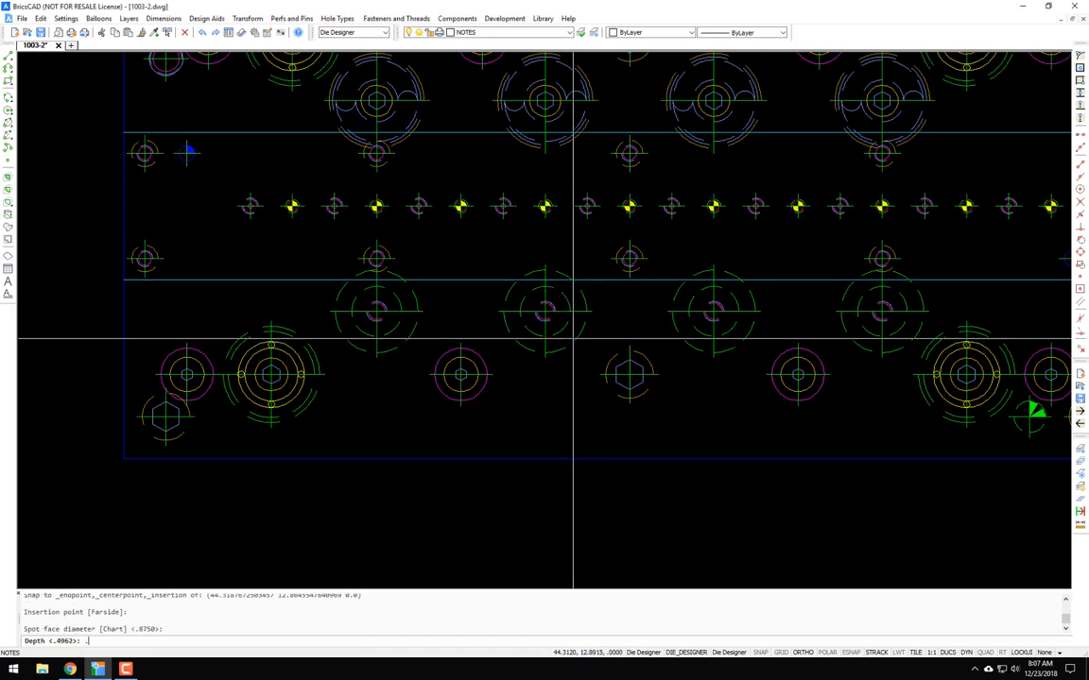
pyautogui.write('.2424')
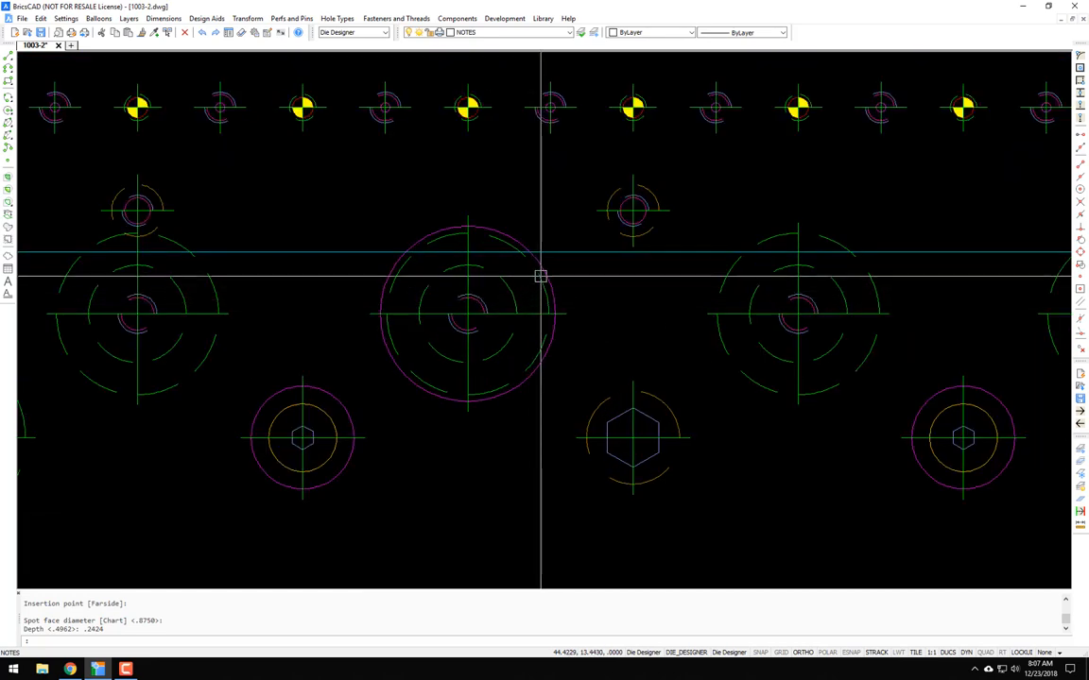
pyautogui.moveTo(543, 272)
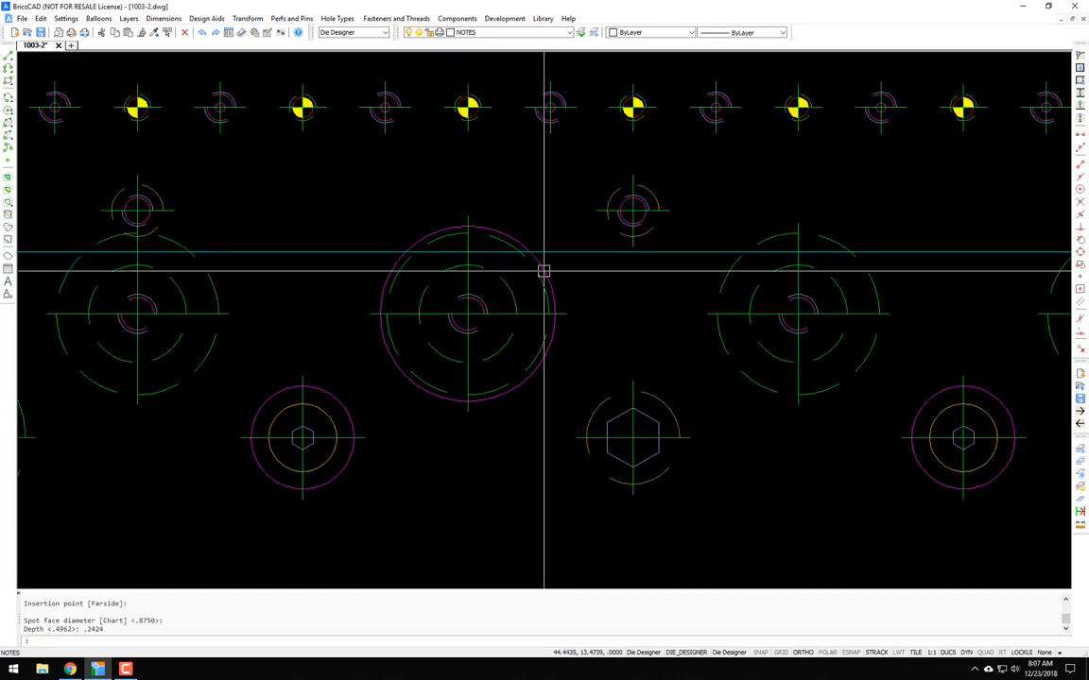
pyautogui.moveTo(548, 272)
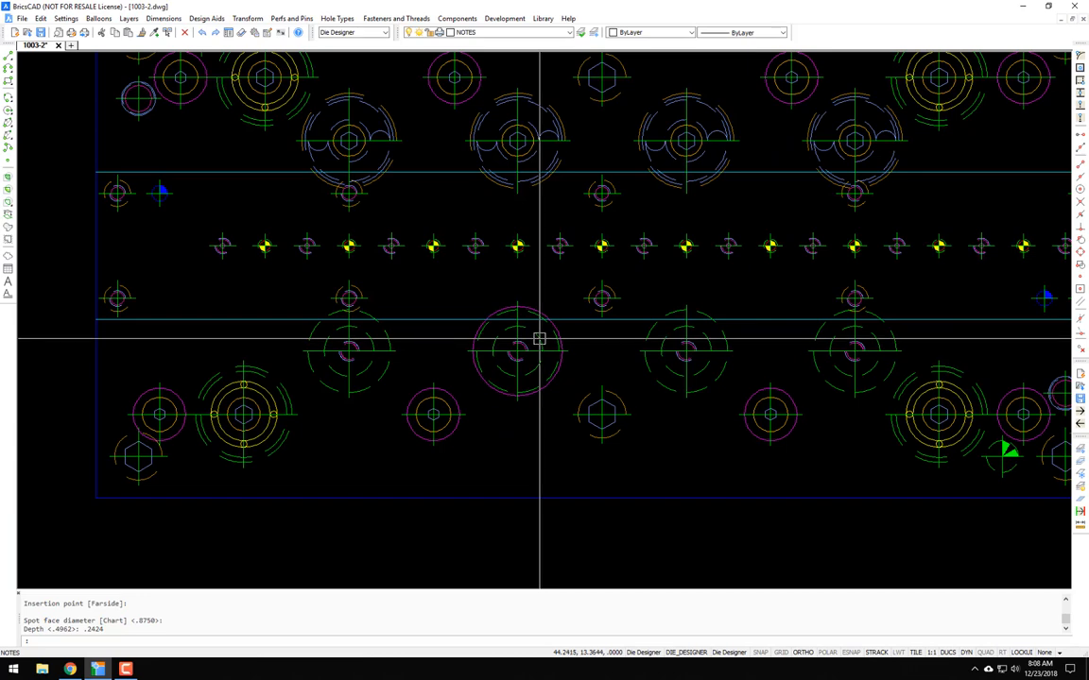
pyautogui.moveTo(529, 352)
pyautogui.write('e')
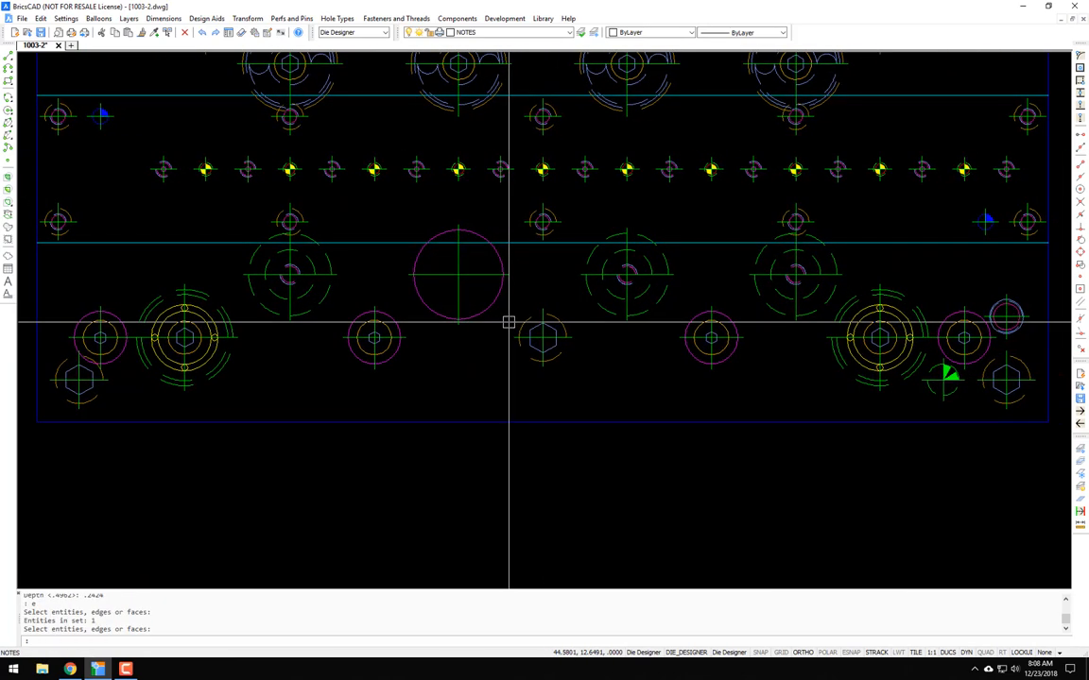
pyautogui.moveTo(489, 322)
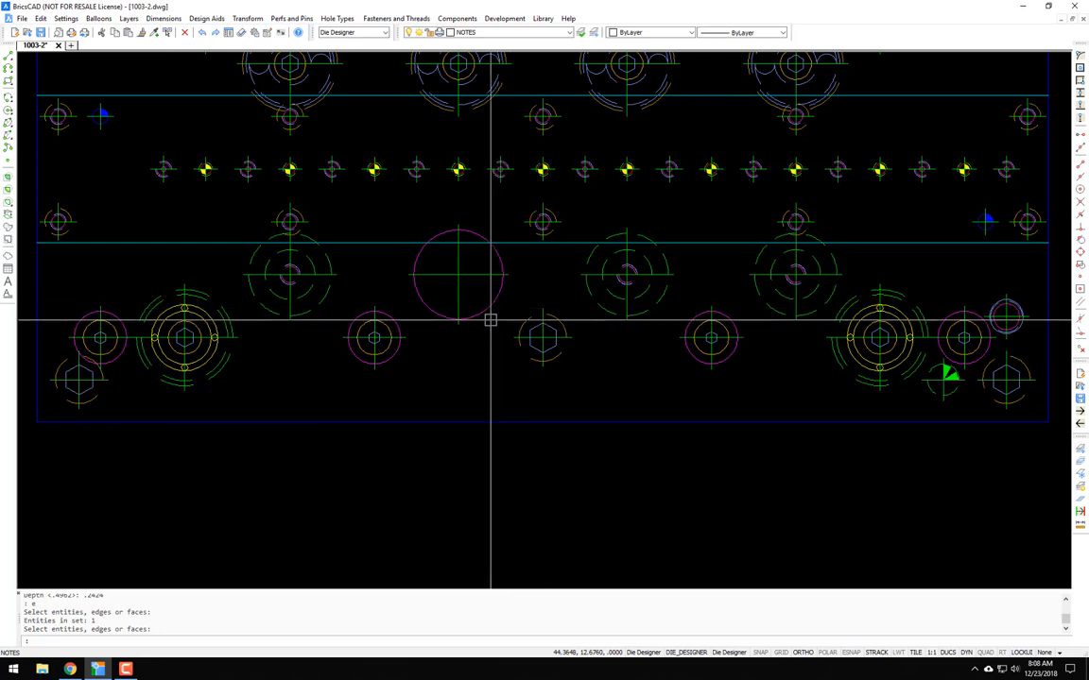
pyautogui.moveTo(484, 318)
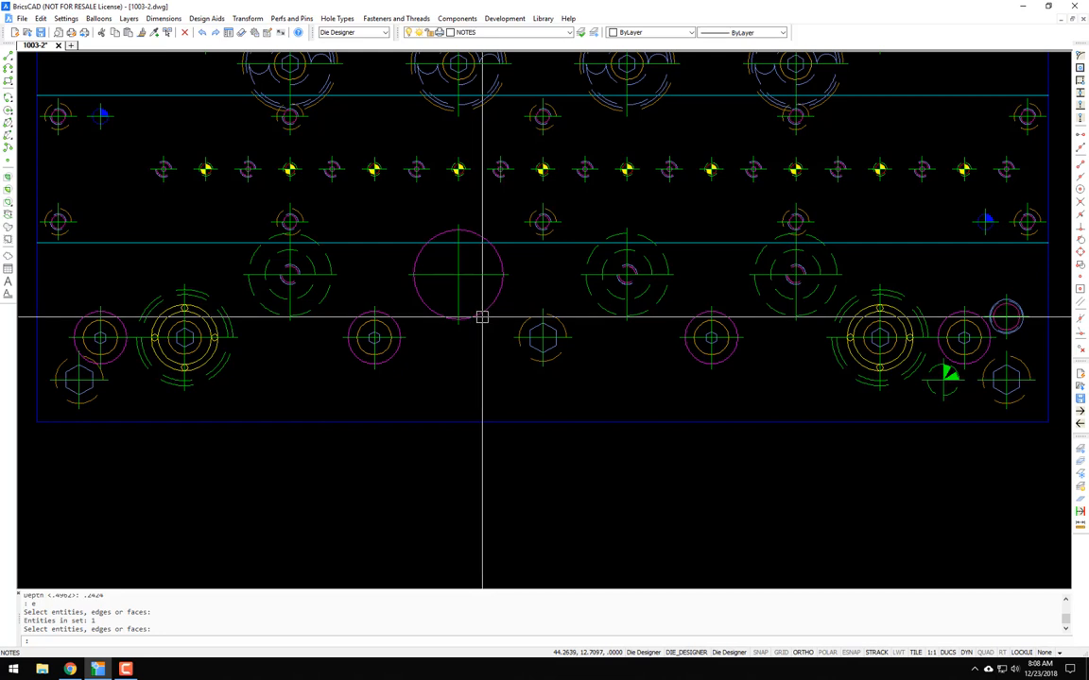
# - Window-select the die plate view to collect its holes for the hole chart
pyautogui.write('s')
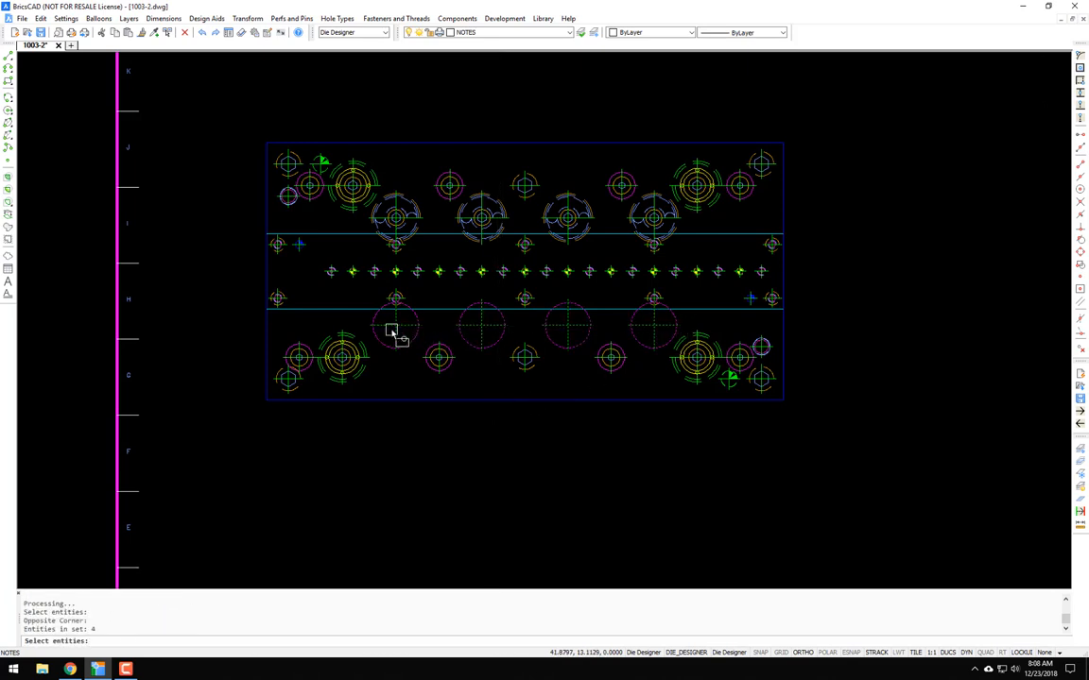
pyautogui.click(504, 460)
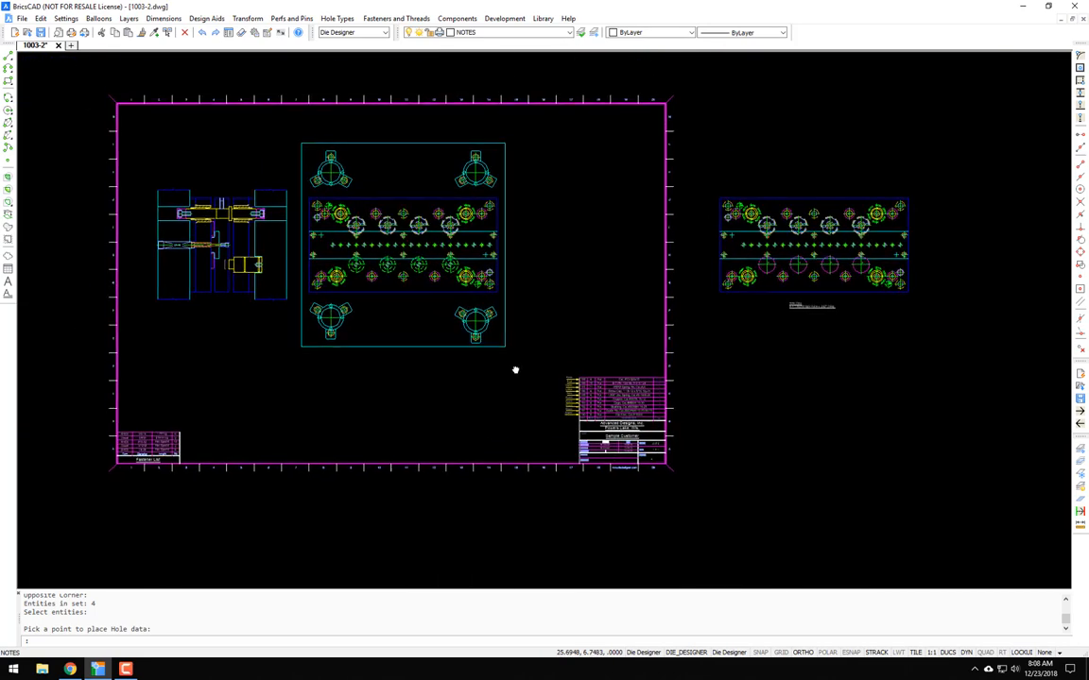
pyautogui.moveTo(585, 323)
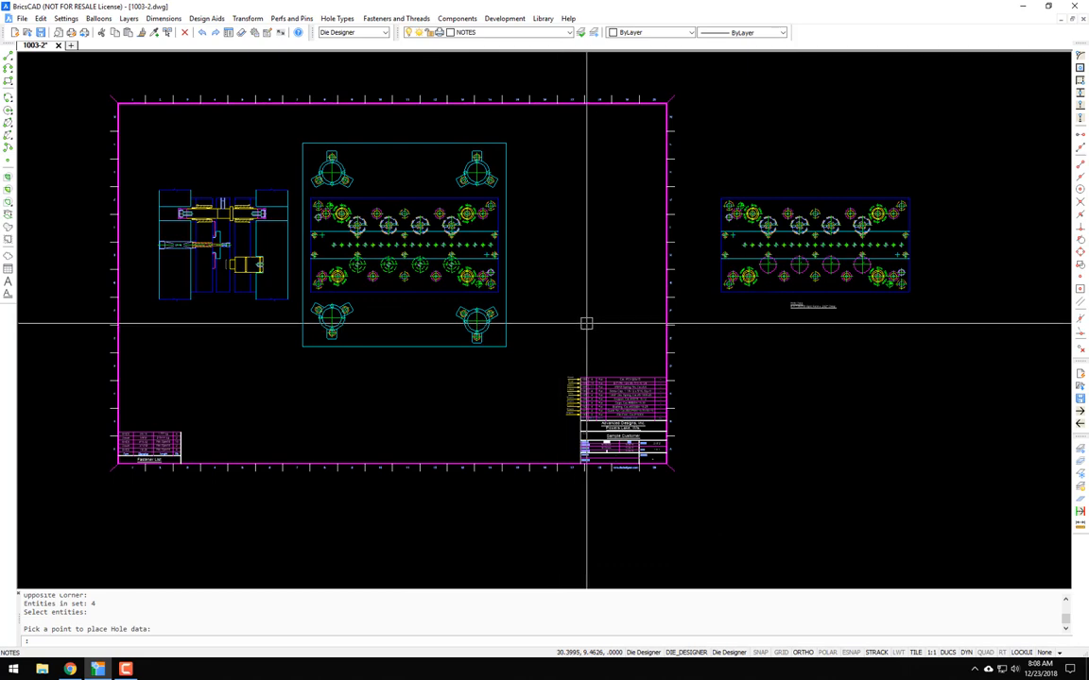